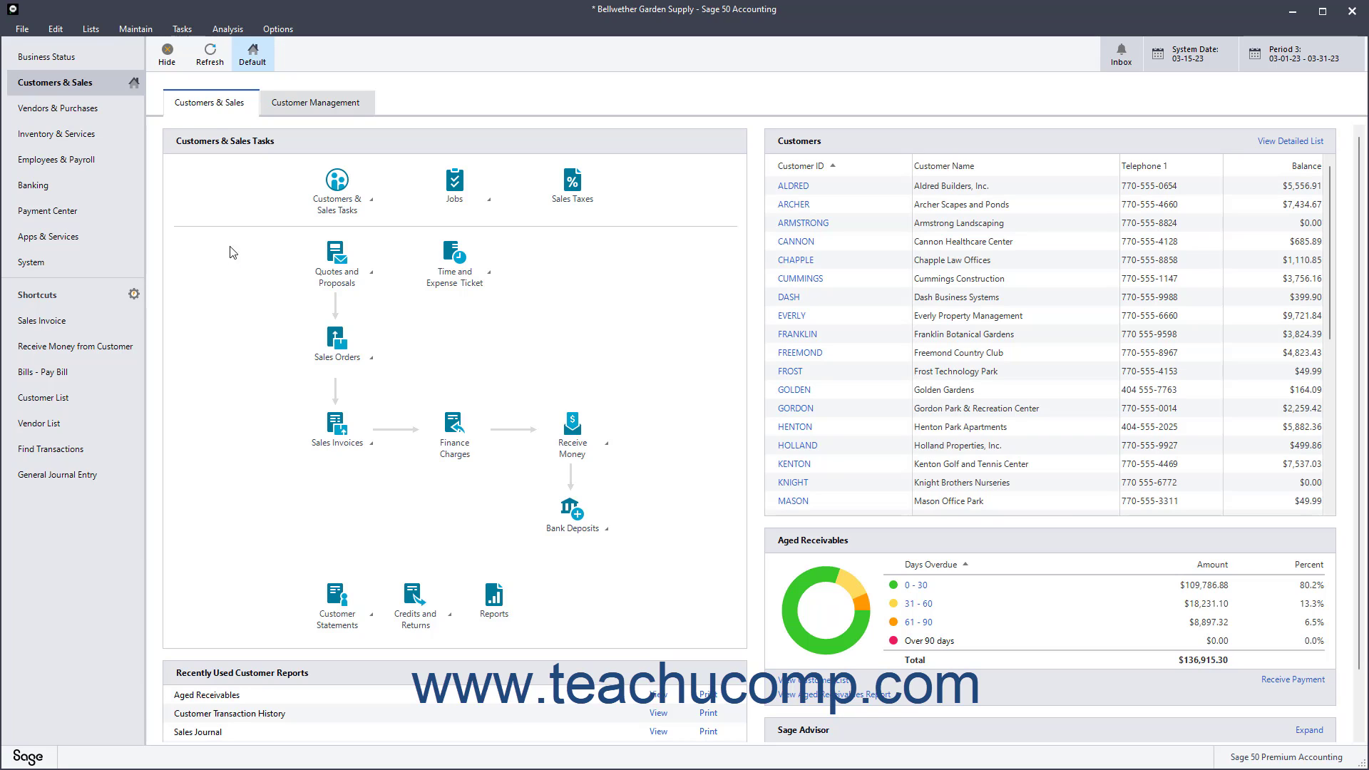
Step: Open the Tasks menu for Bellwether Garden Supply
{"action": "left_click", "coordinate": [181, 29]}
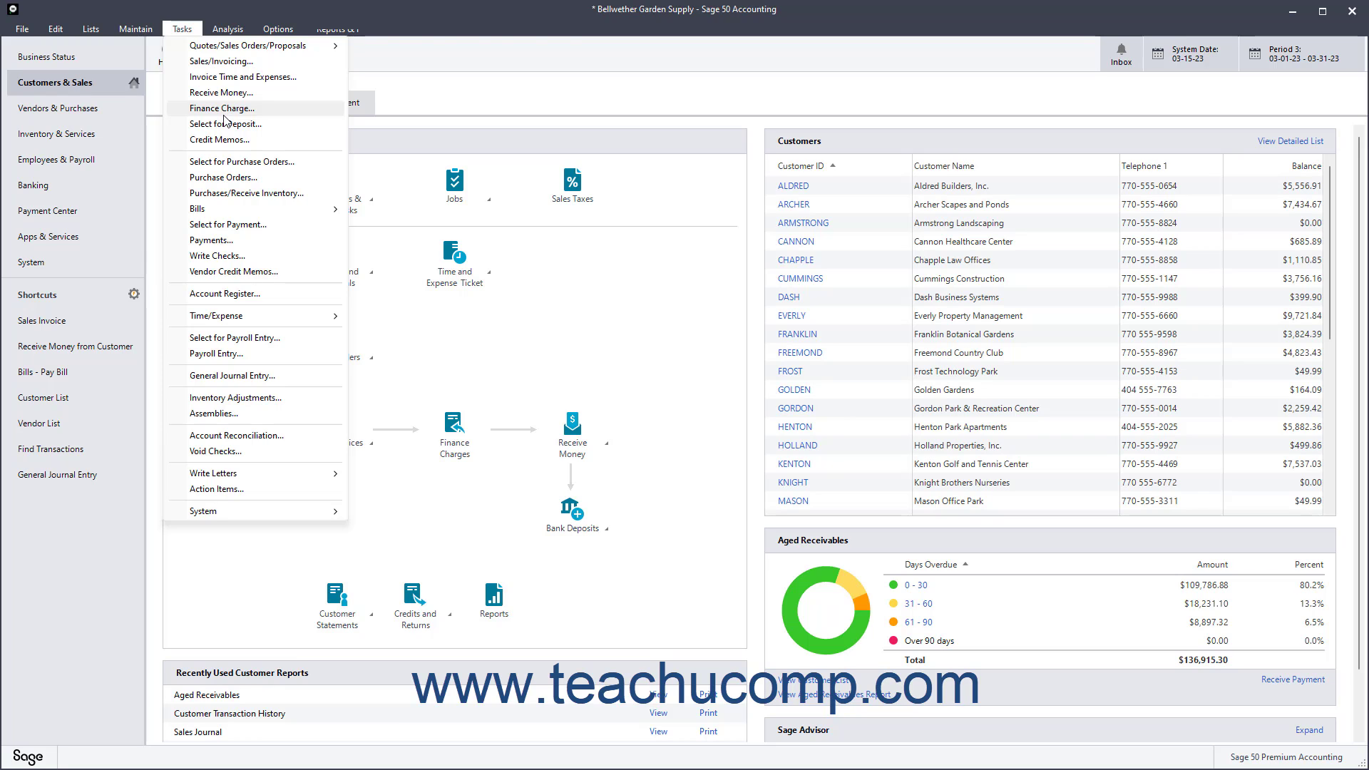
Step: Open Calculate Finance Charges with a blank customer range and date Mar 15, 2023
{"action": "left_click", "coordinate": [222, 108]}
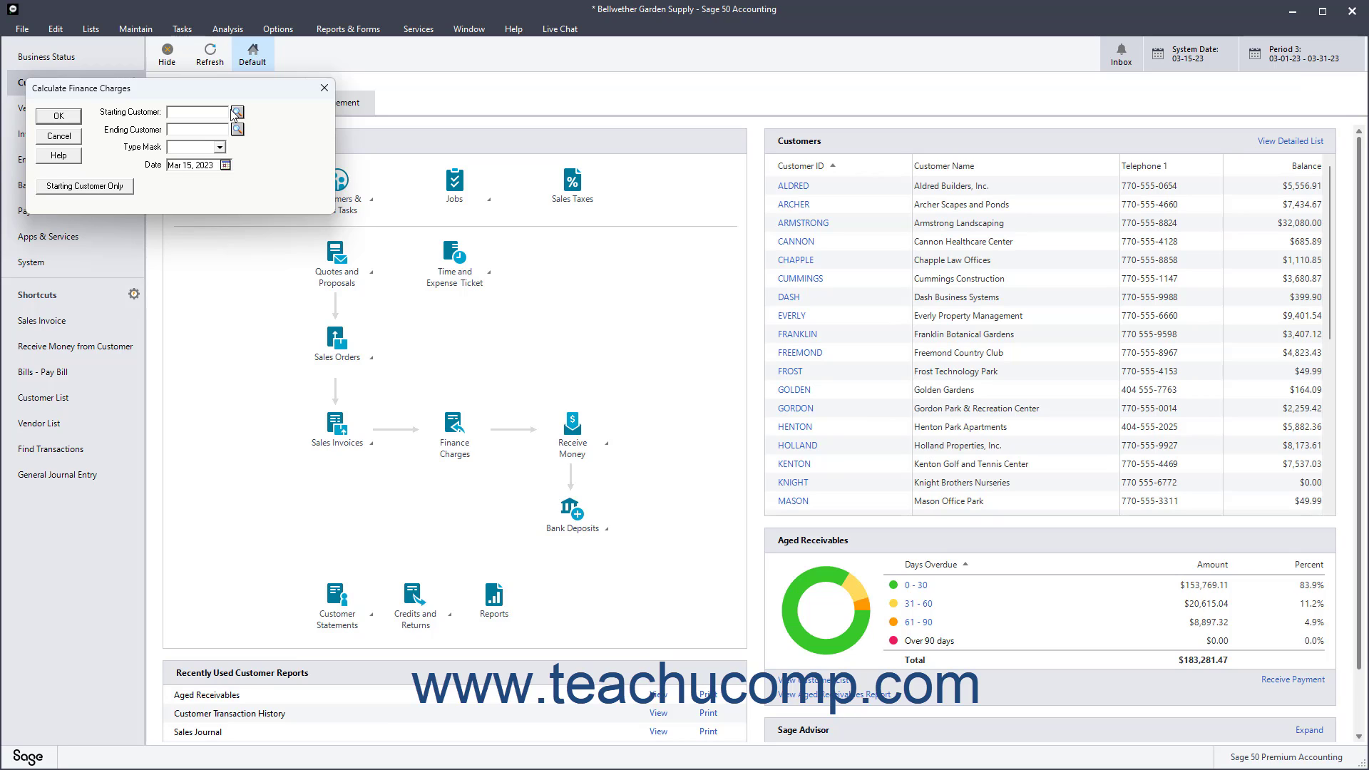
{"action": "mouse_move", "coordinate": [230, 172]}
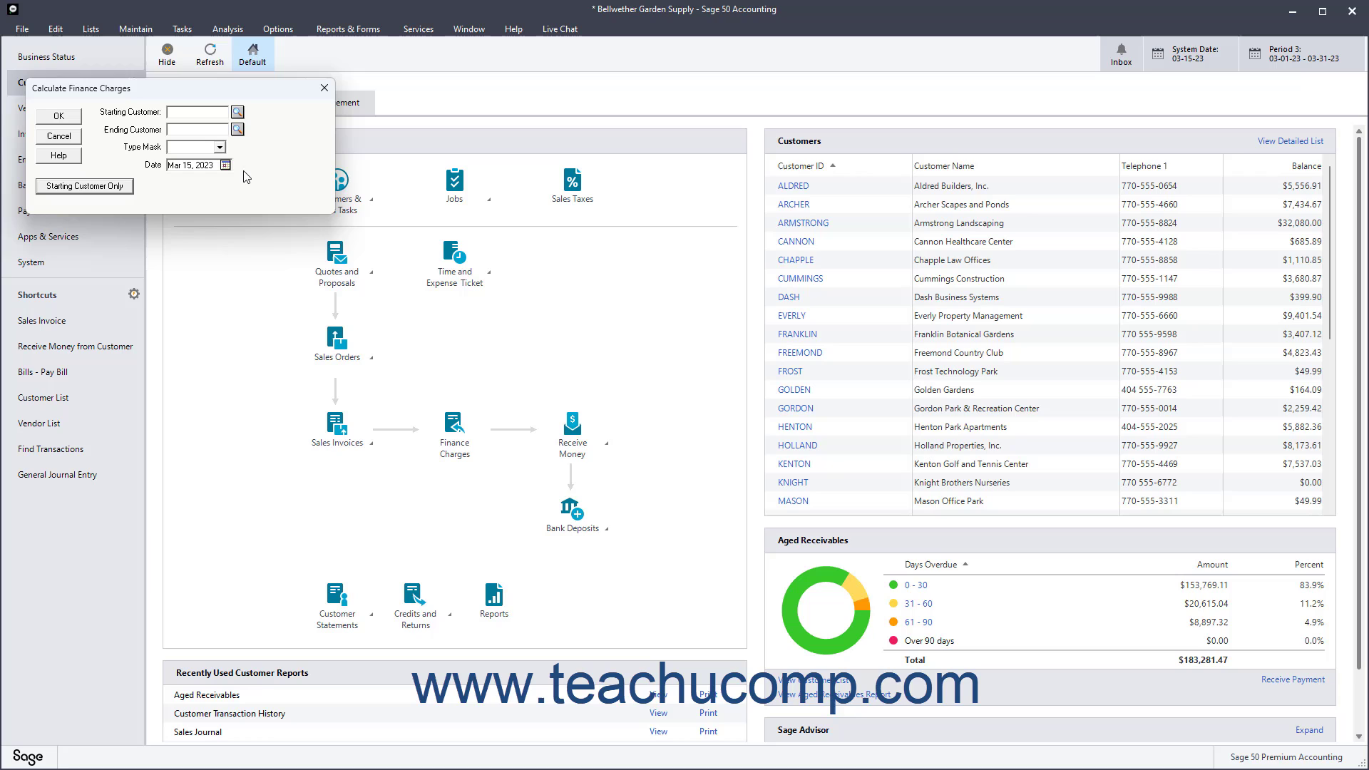
{"action": "left_click", "coordinate": [237, 112]}
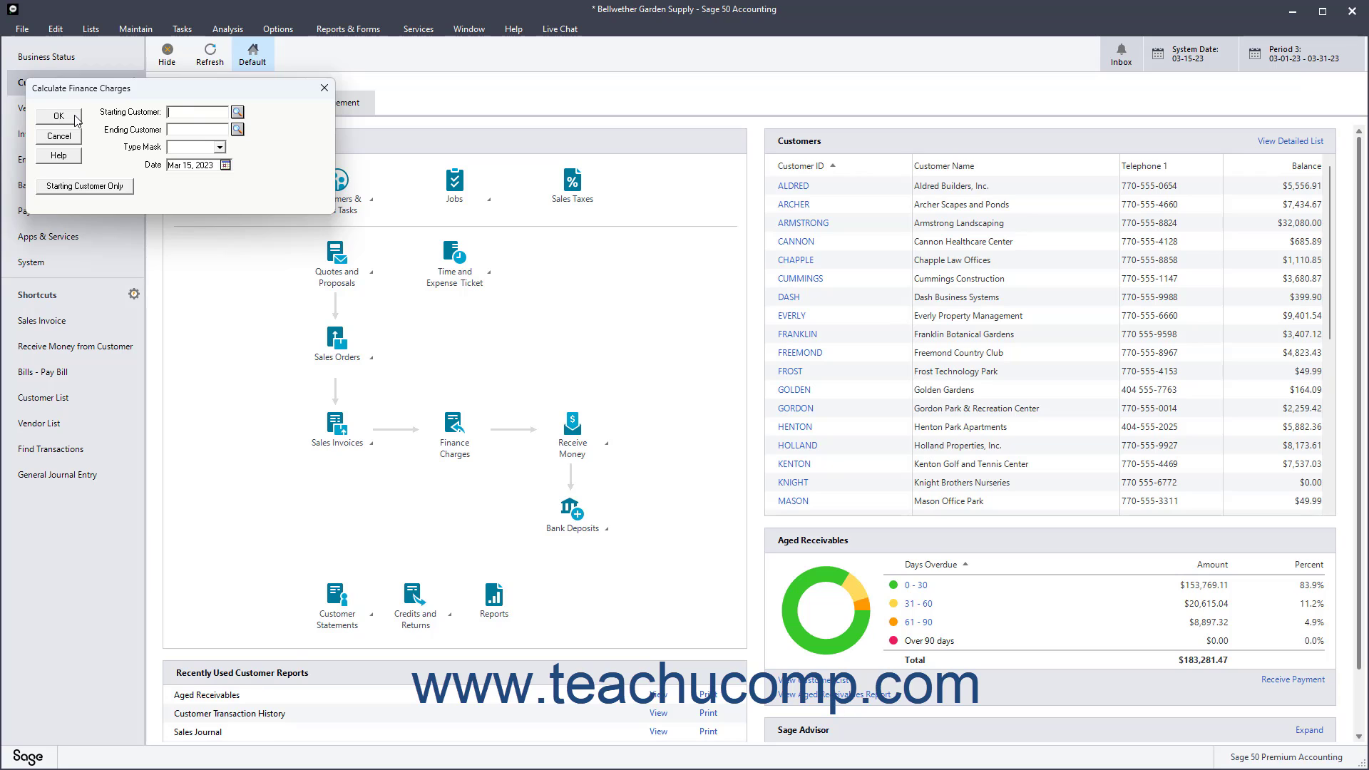
{"action": "mouse_move", "coordinate": [238, 112]}
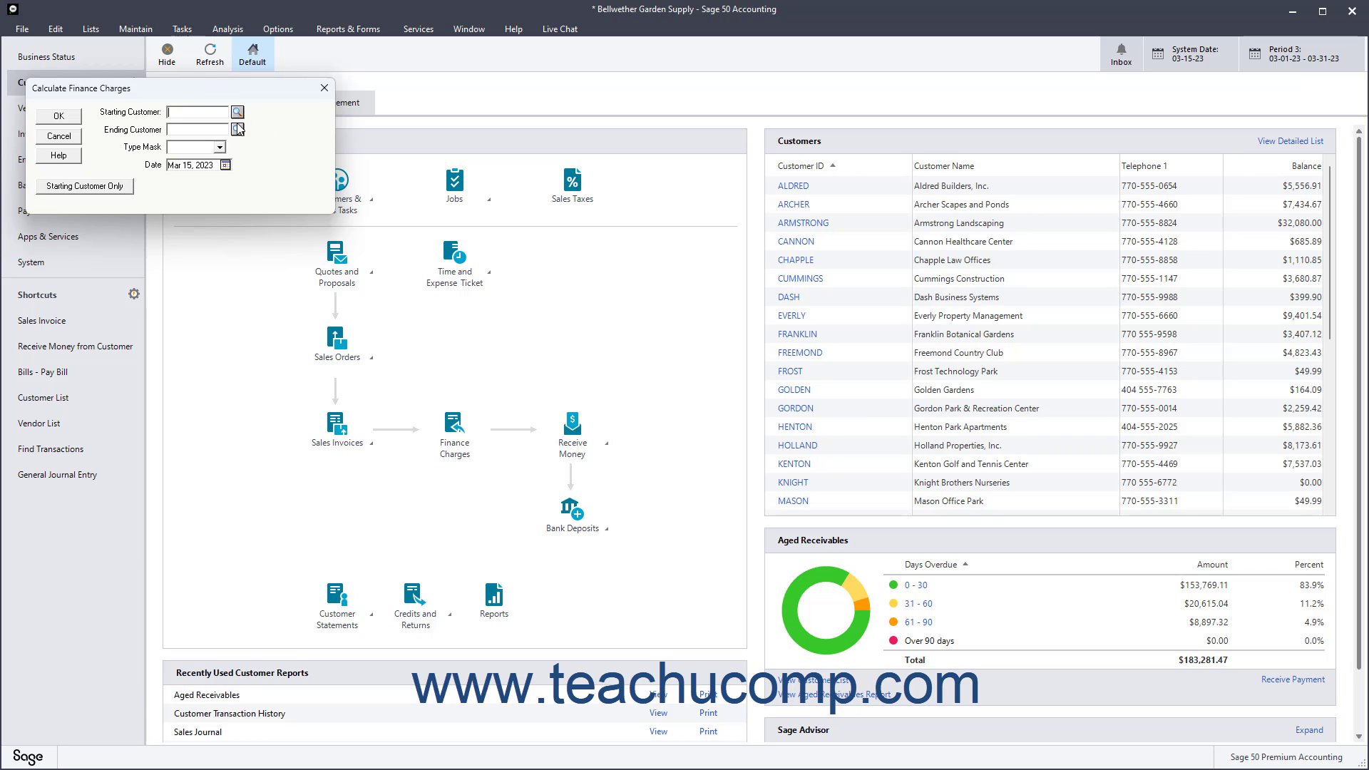
{"action": "left_click", "coordinate": [238, 129]}
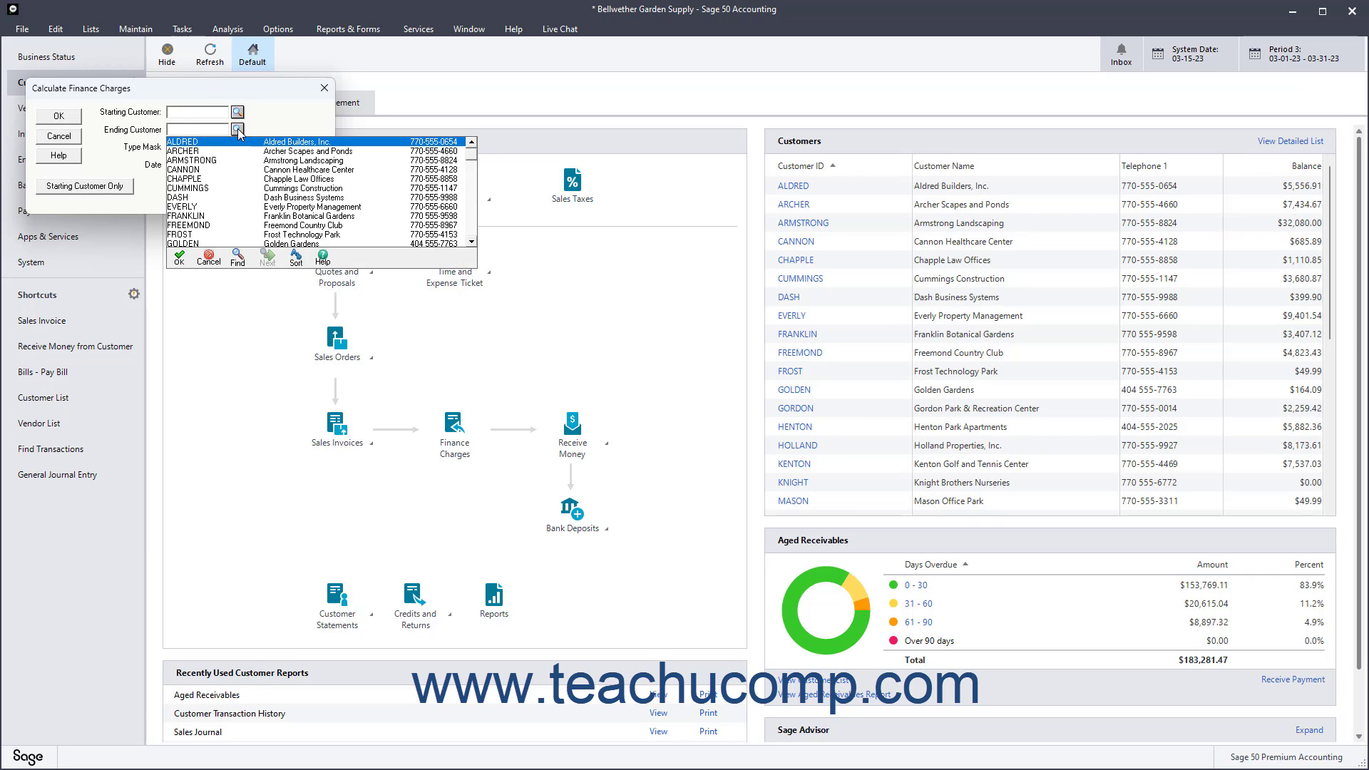
{"action": "left_click", "coordinate": [237, 129]}
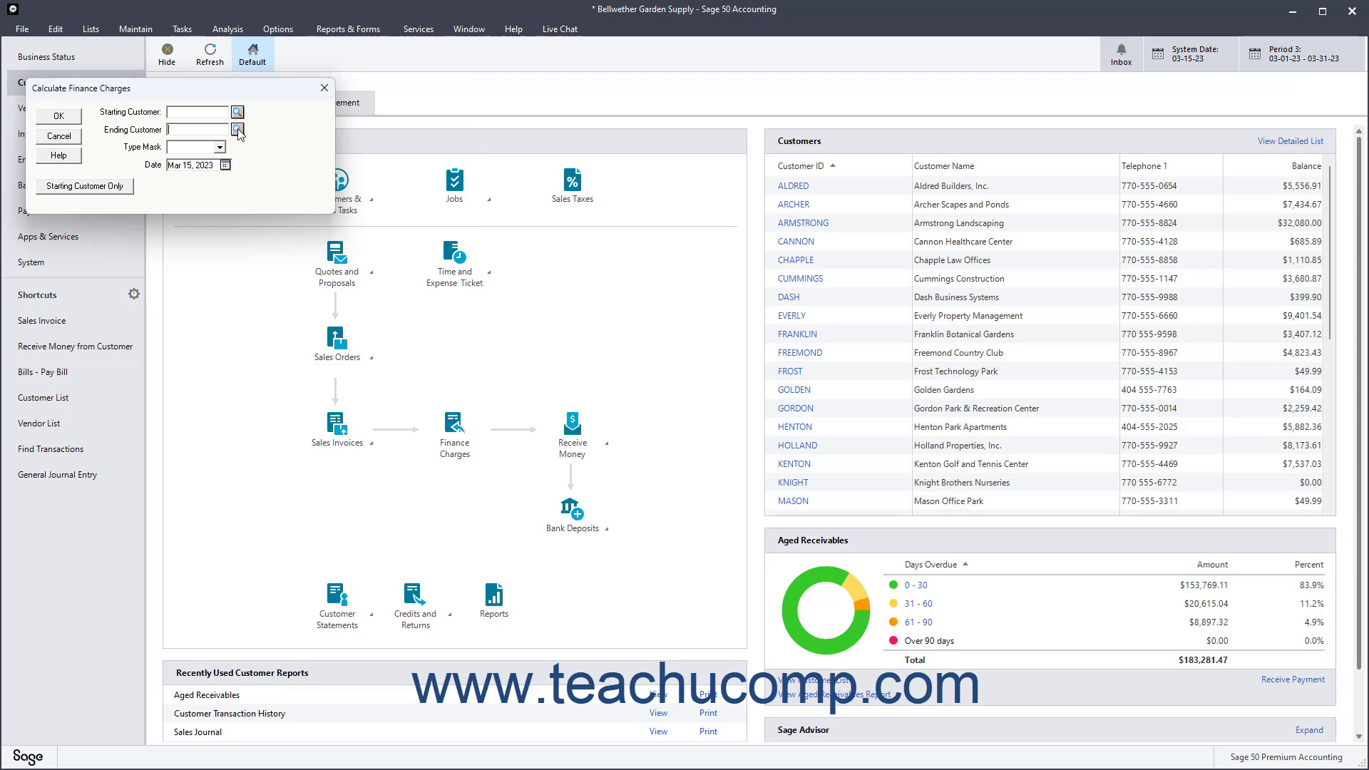
{"action": "left_click", "coordinate": [220, 147]}
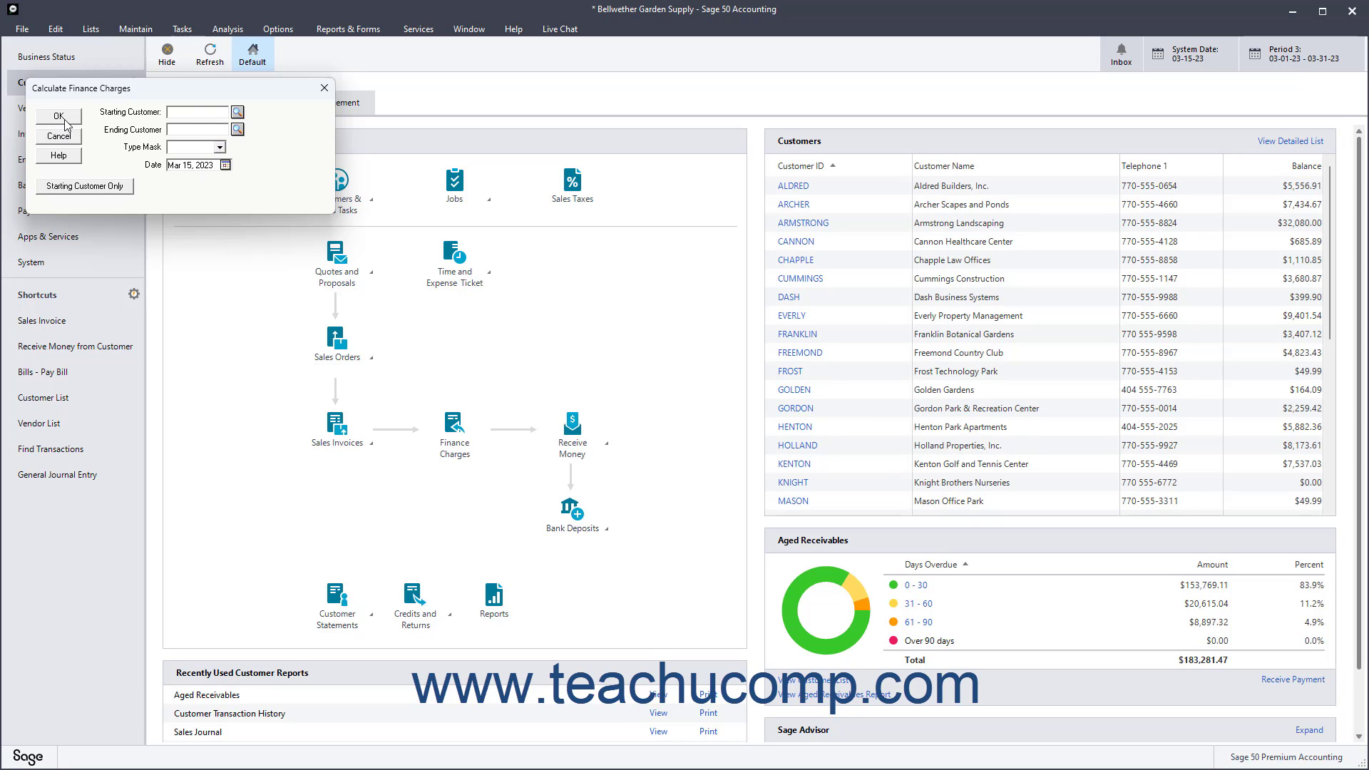
Step: Set Apply Finance Charges to No, calculation sheet Yes, destination Screen
{"action": "left_click", "coordinate": [57, 115]}
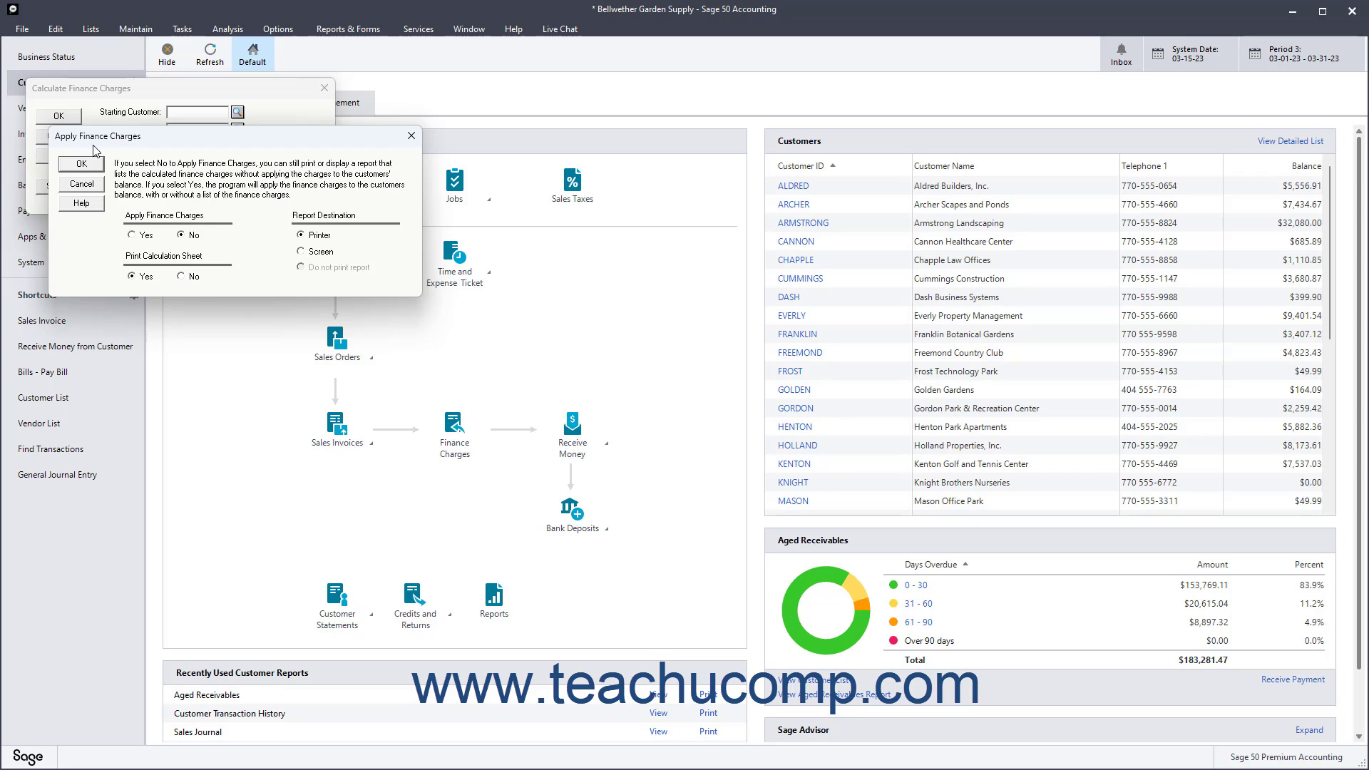
{"action": "mouse_move", "coordinate": [164, 221]}
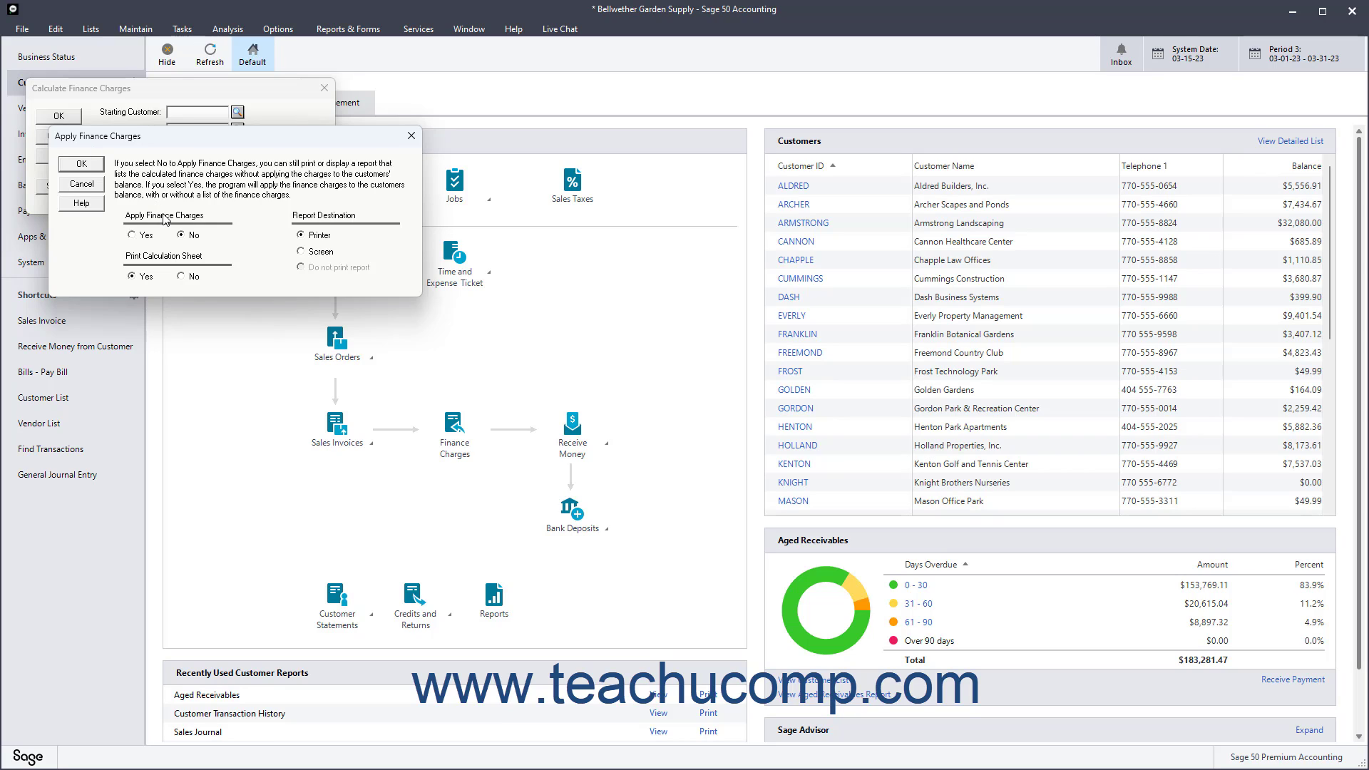
{"action": "left_click", "coordinate": [129, 235]}
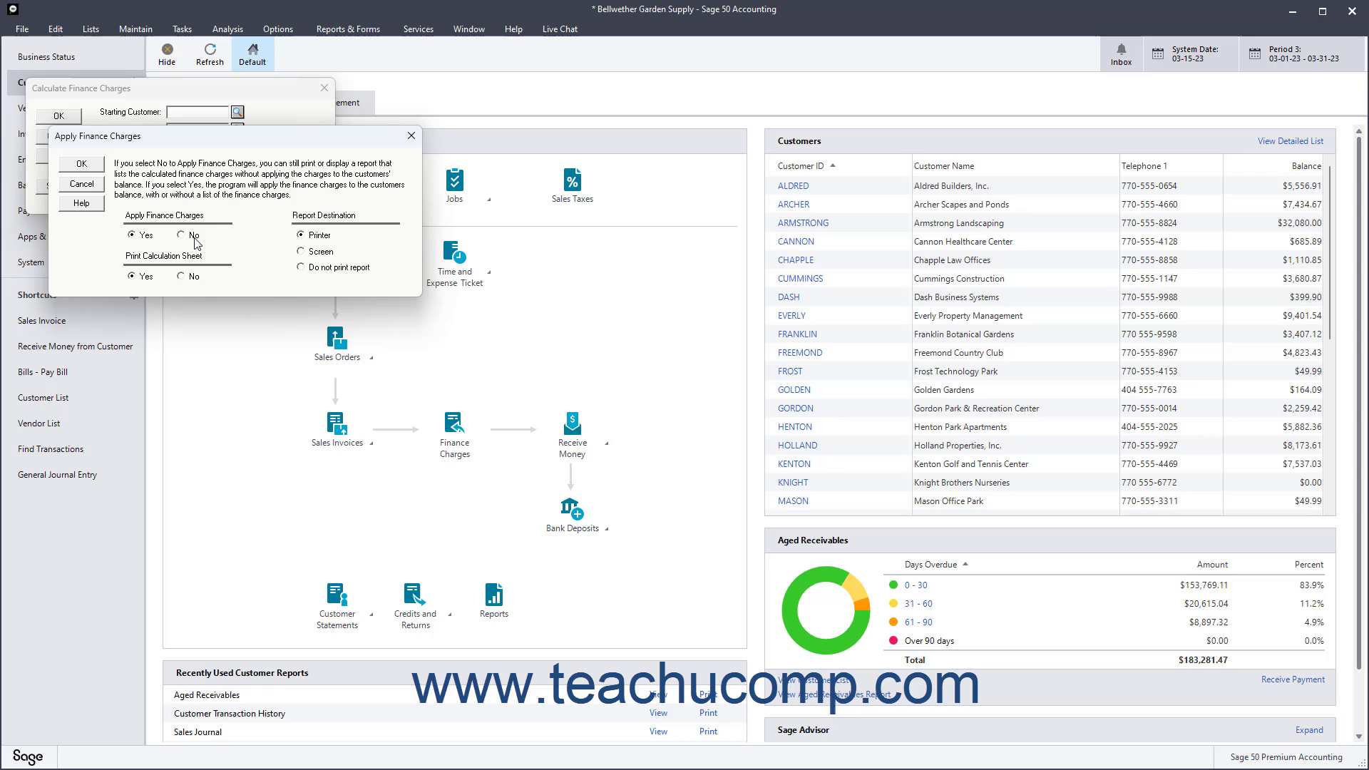
{"action": "left_click", "coordinate": [180, 234]}
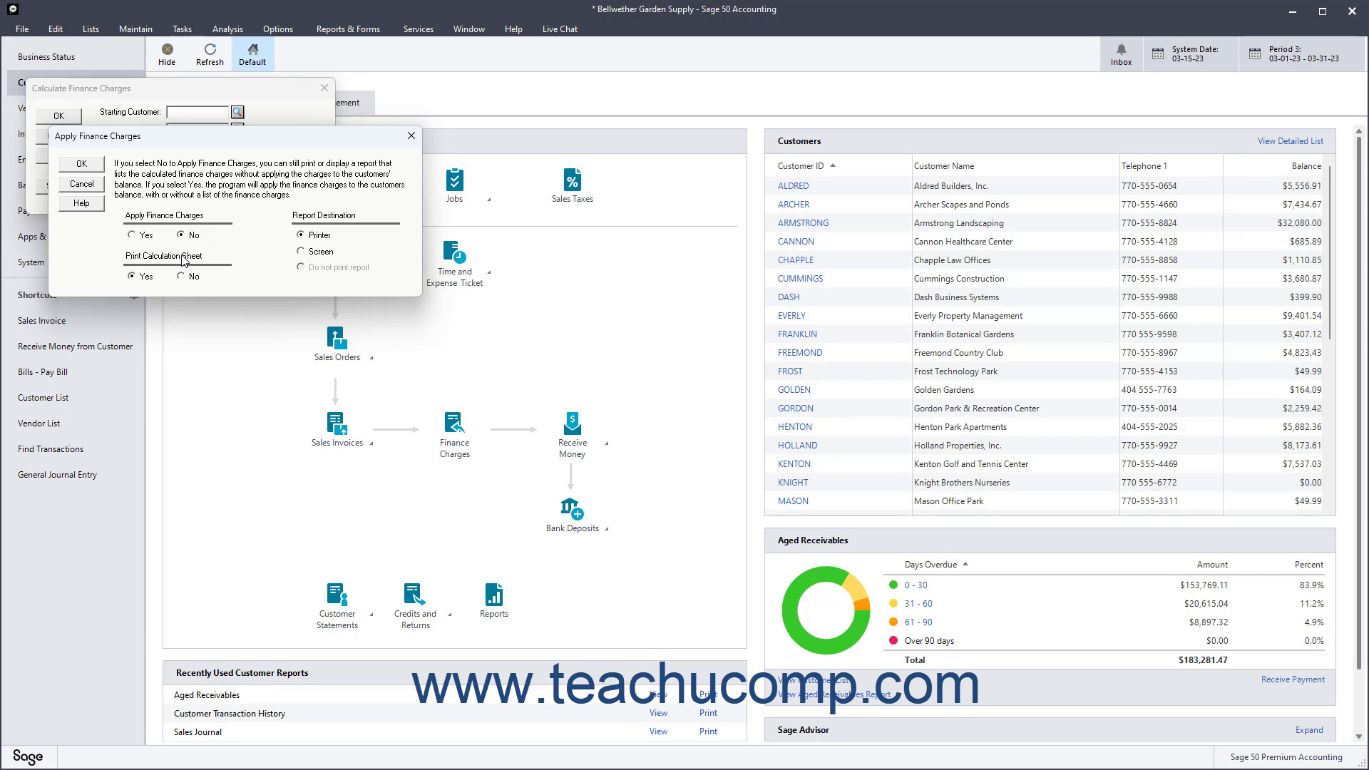
{"action": "left_click", "coordinate": [137, 276]}
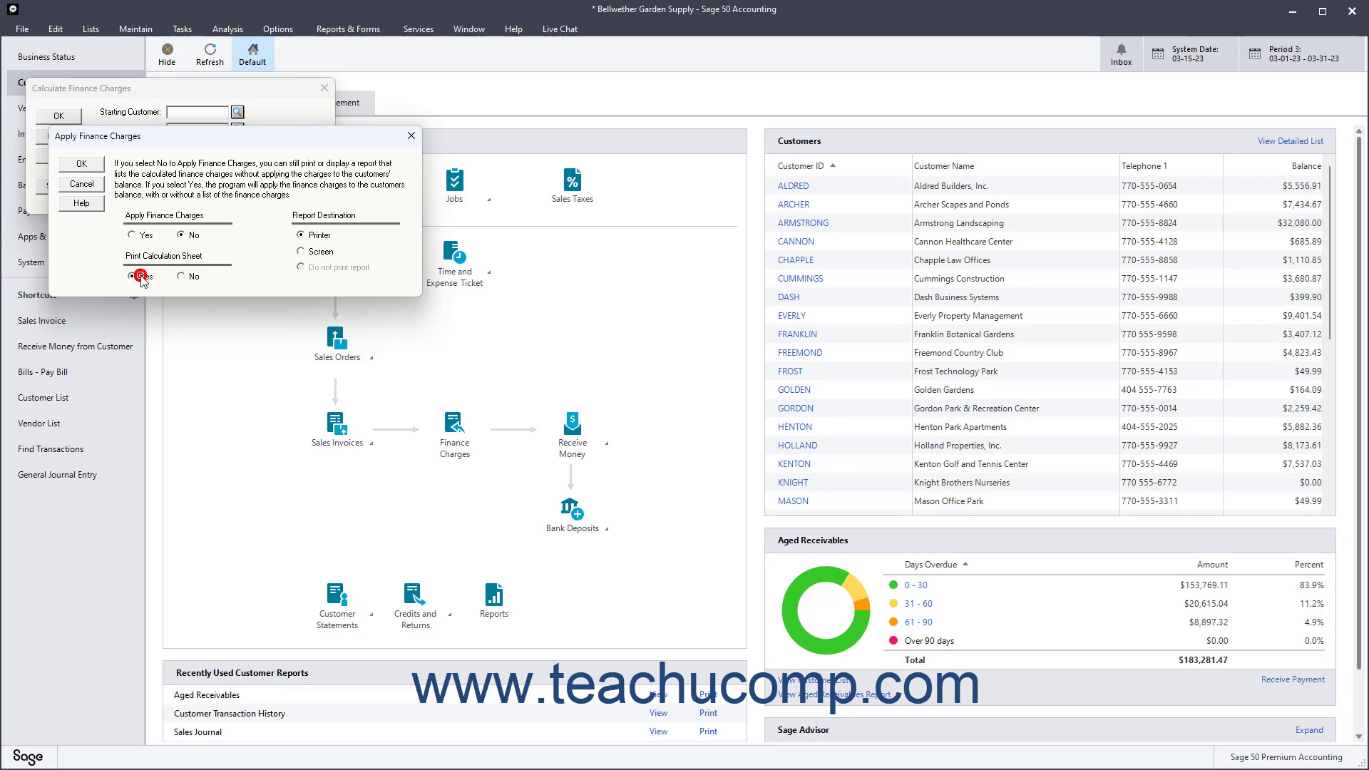
{"action": "left_click", "coordinate": [138, 276]}
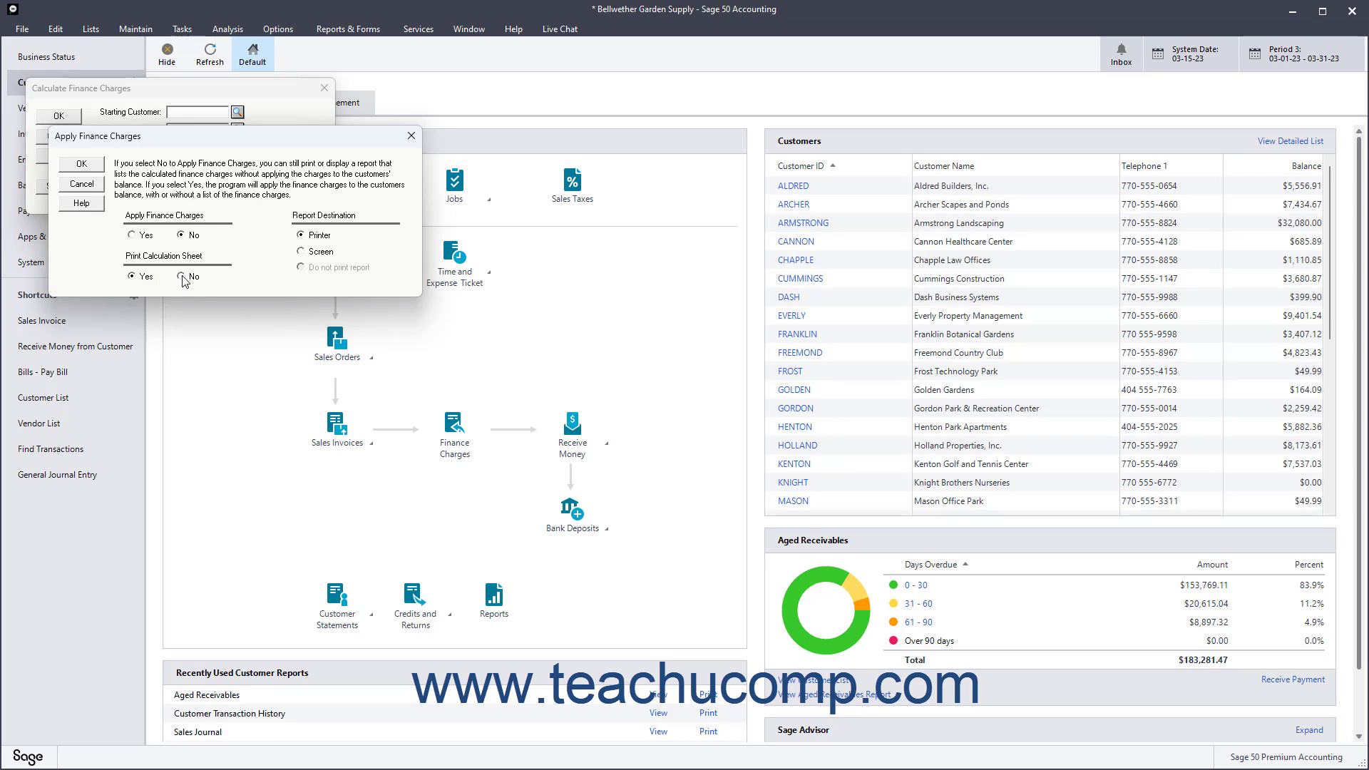
{"action": "left_click", "coordinate": [182, 277]}
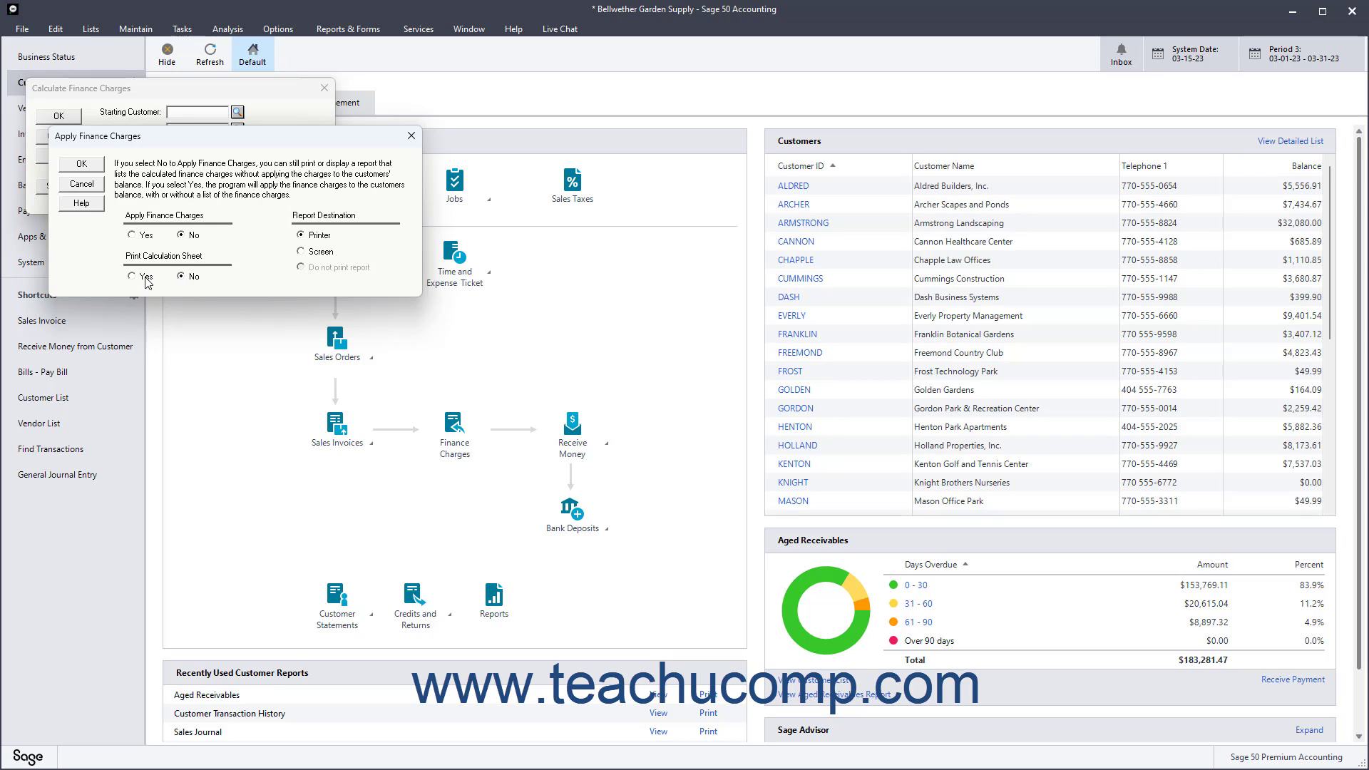
{"action": "left_click", "coordinate": [129, 276]}
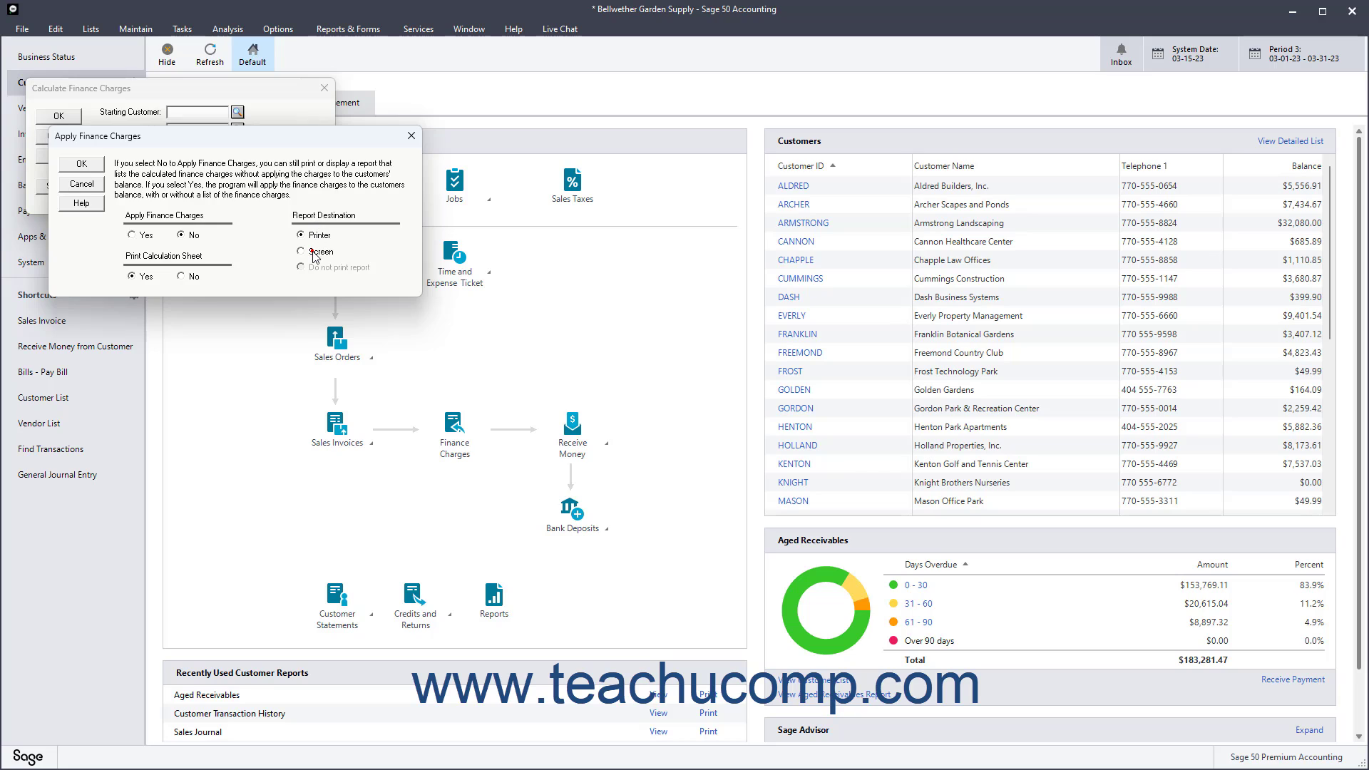
{"action": "left_click", "coordinate": [302, 234]}
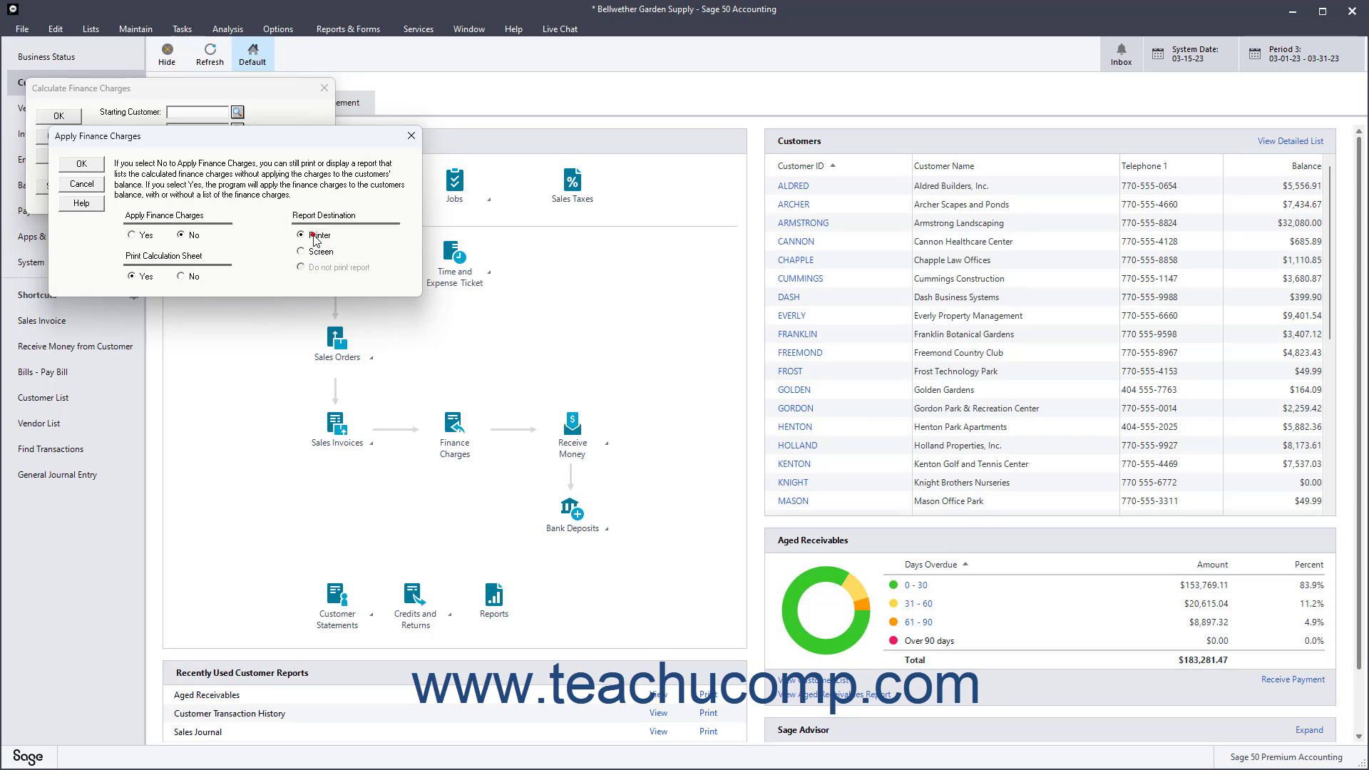
{"action": "left_click", "coordinate": [303, 251]}
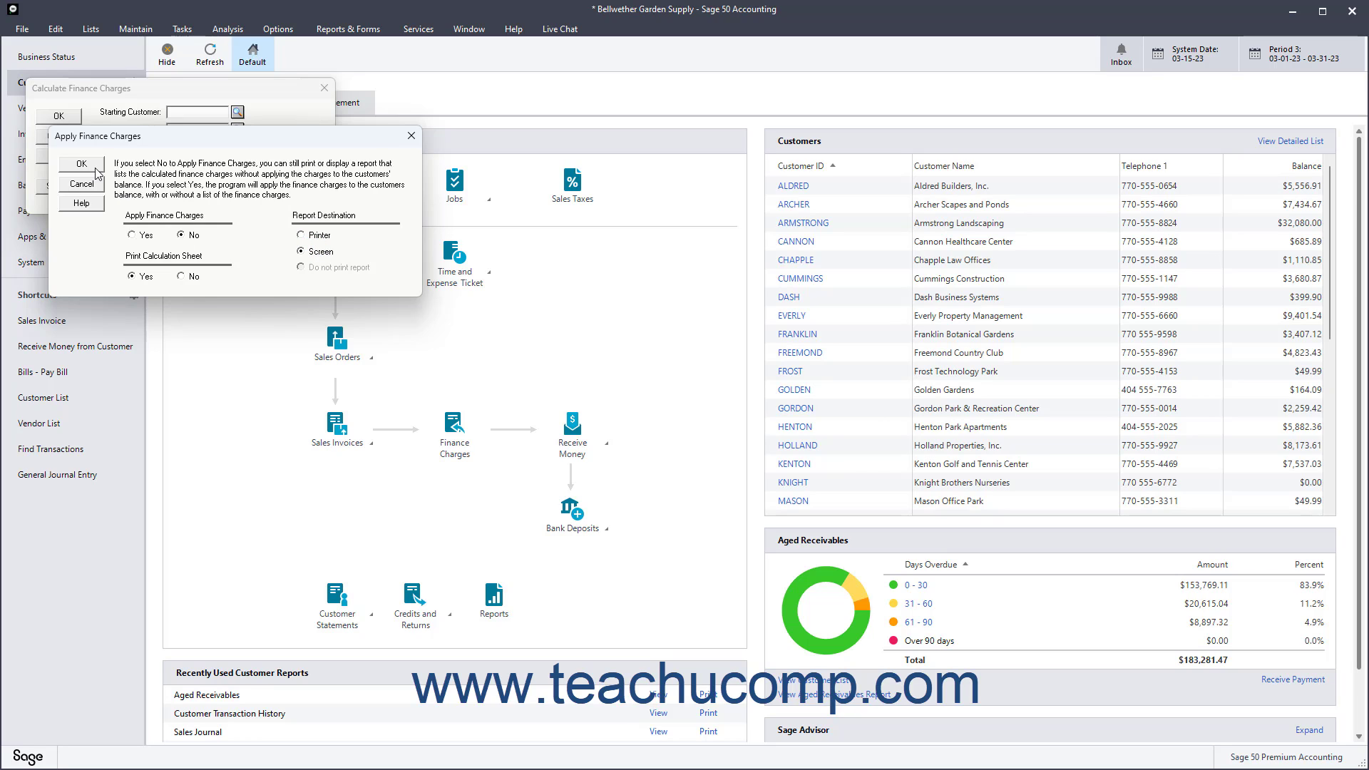
Step: Generate the finance charges report in Detail style ordered By Id
{"action": "left_click", "coordinate": [81, 163]}
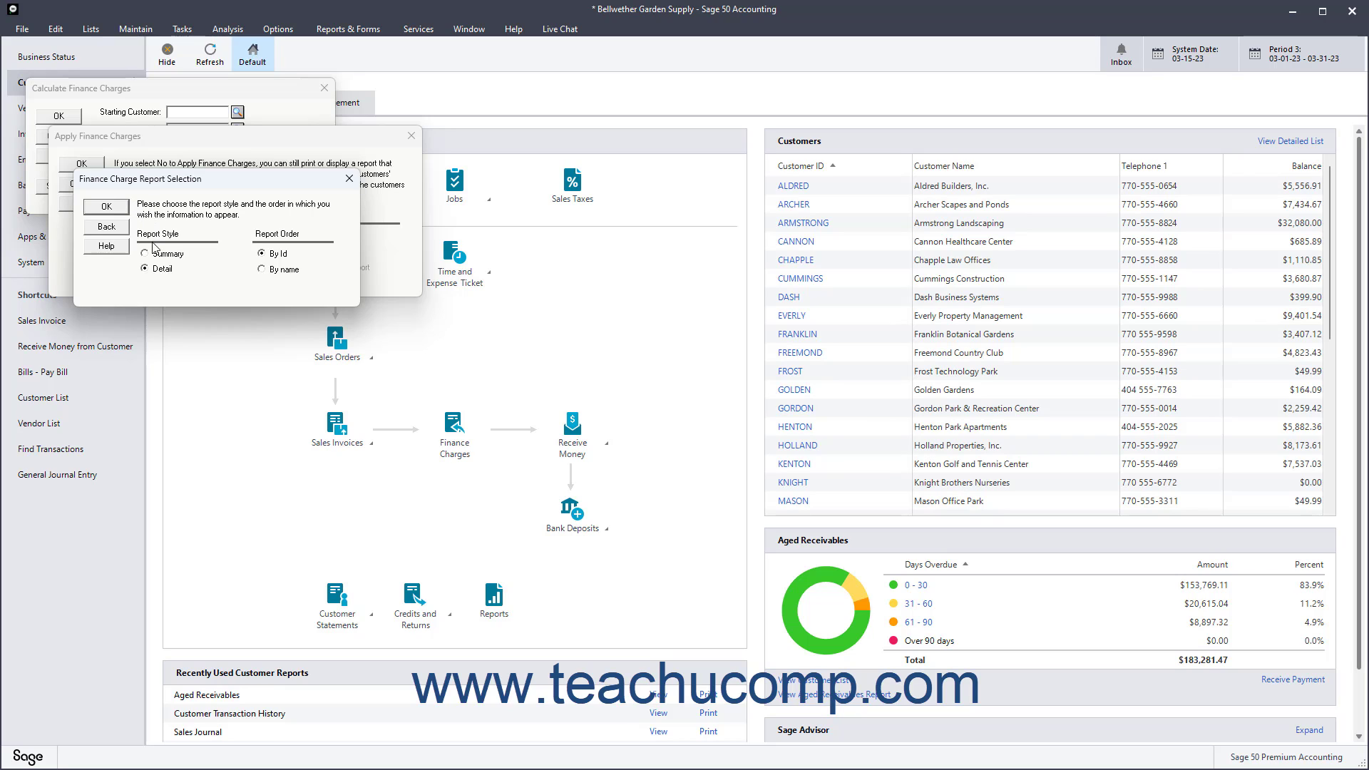
{"action": "left_click", "coordinate": [145, 253]}
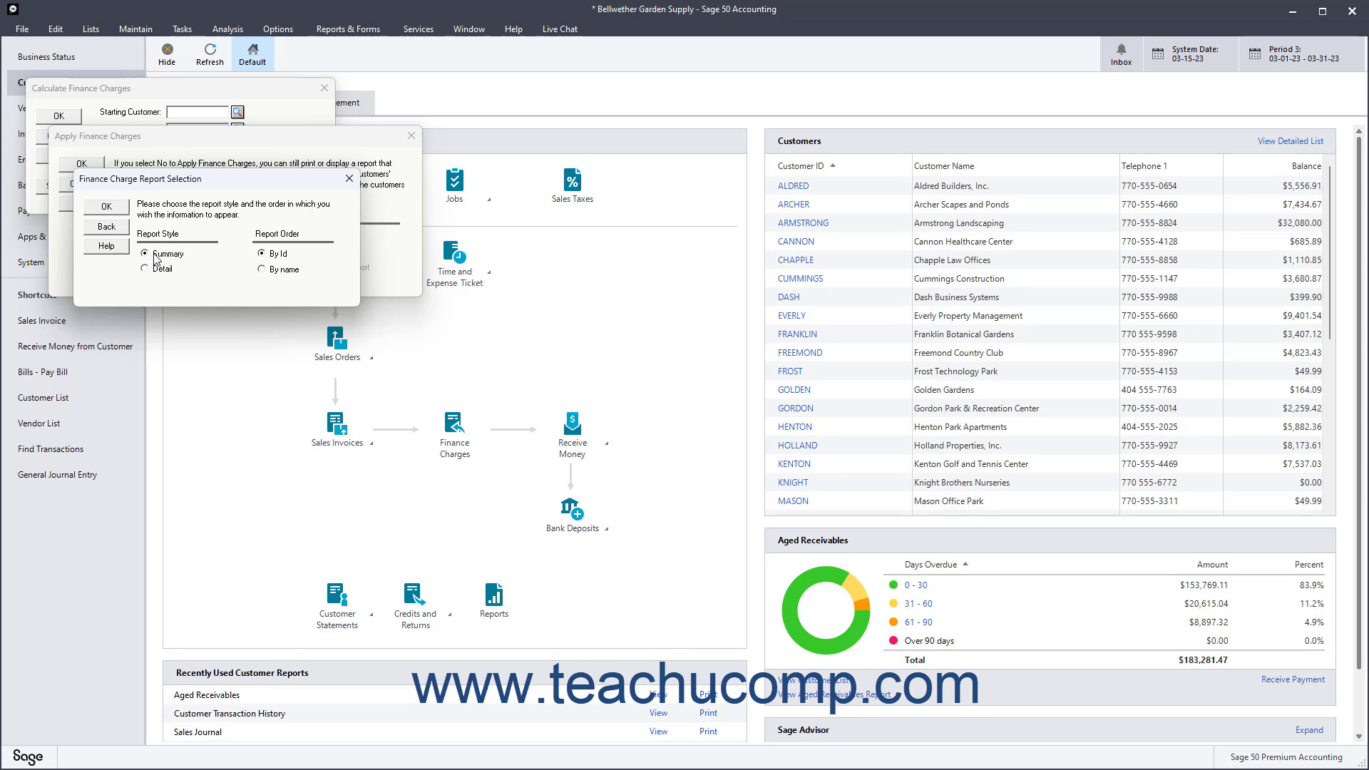
{"action": "left_click", "coordinate": [145, 269]}
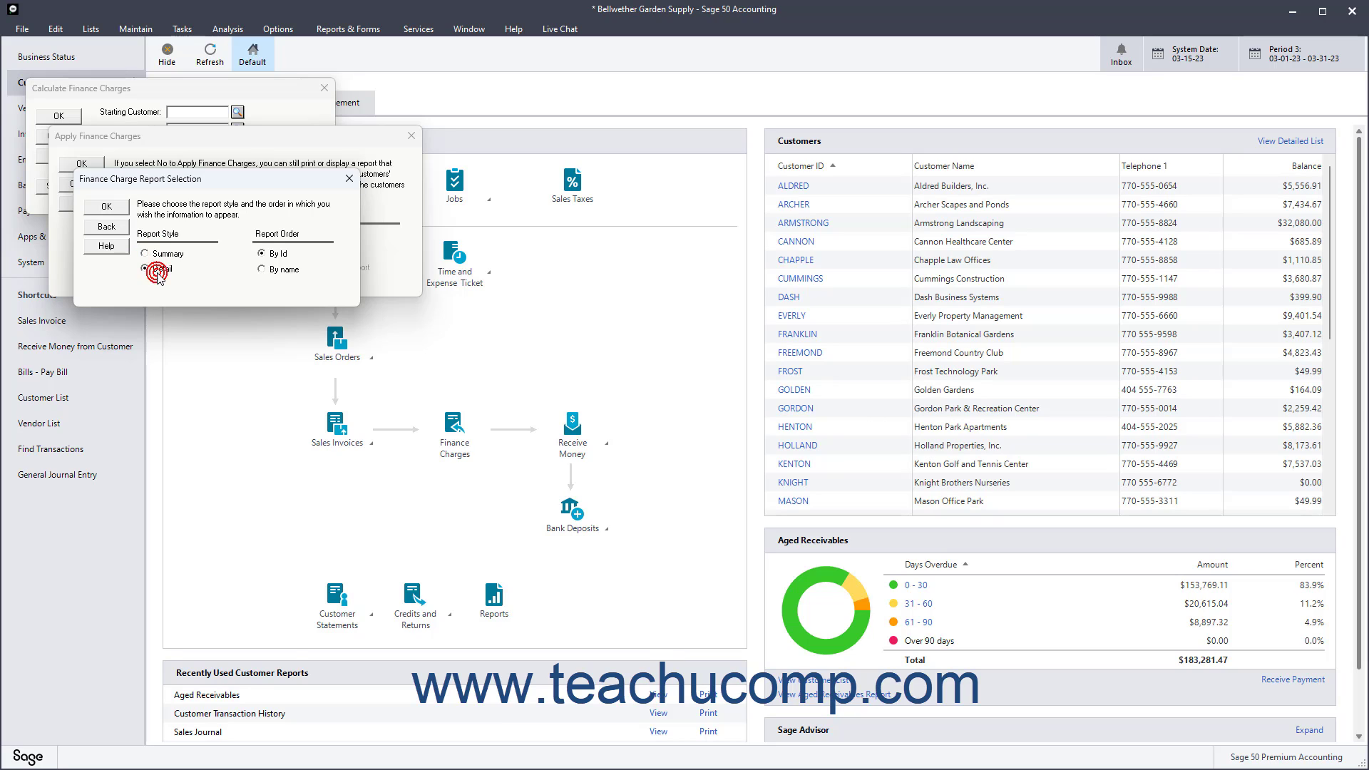
{"action": "left_click", "coordinate": [147, 268]}
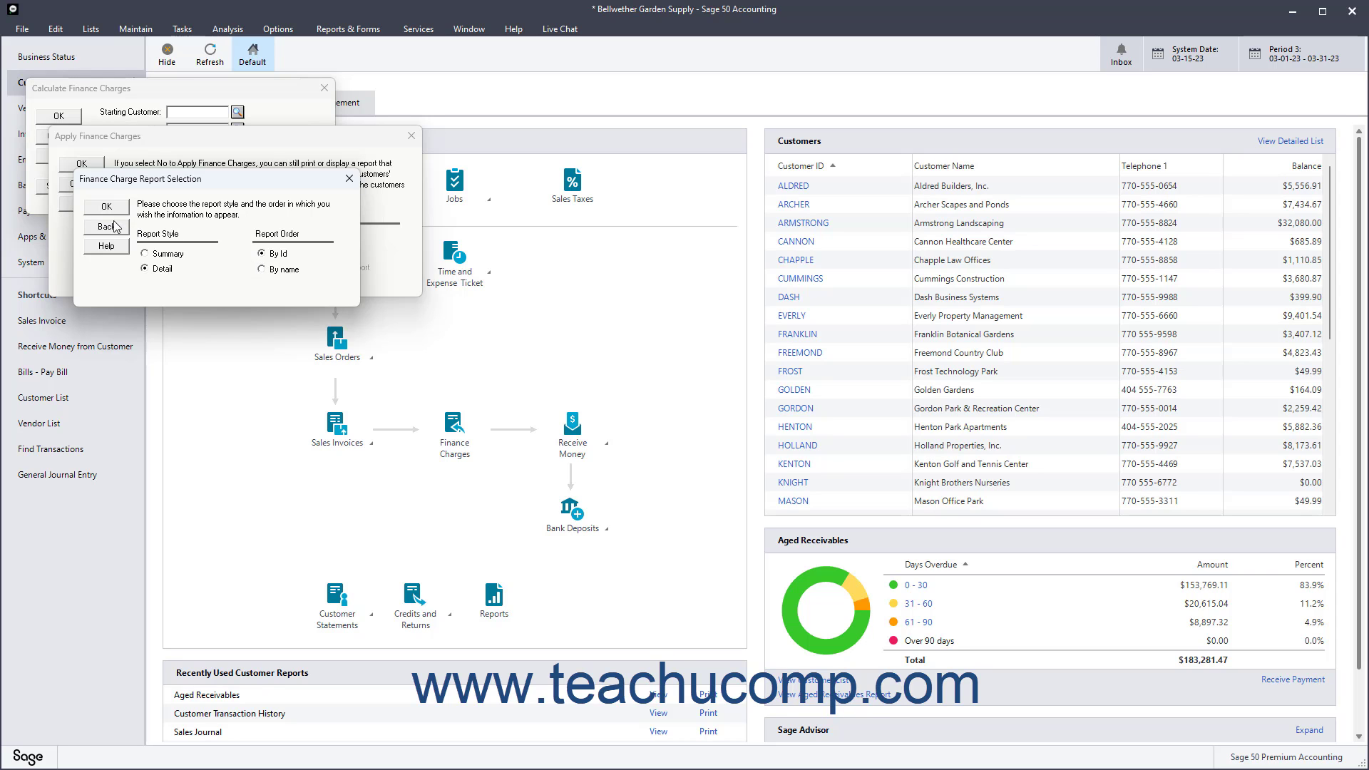
{"action": "left_click", "coordinate": [105, 206]}
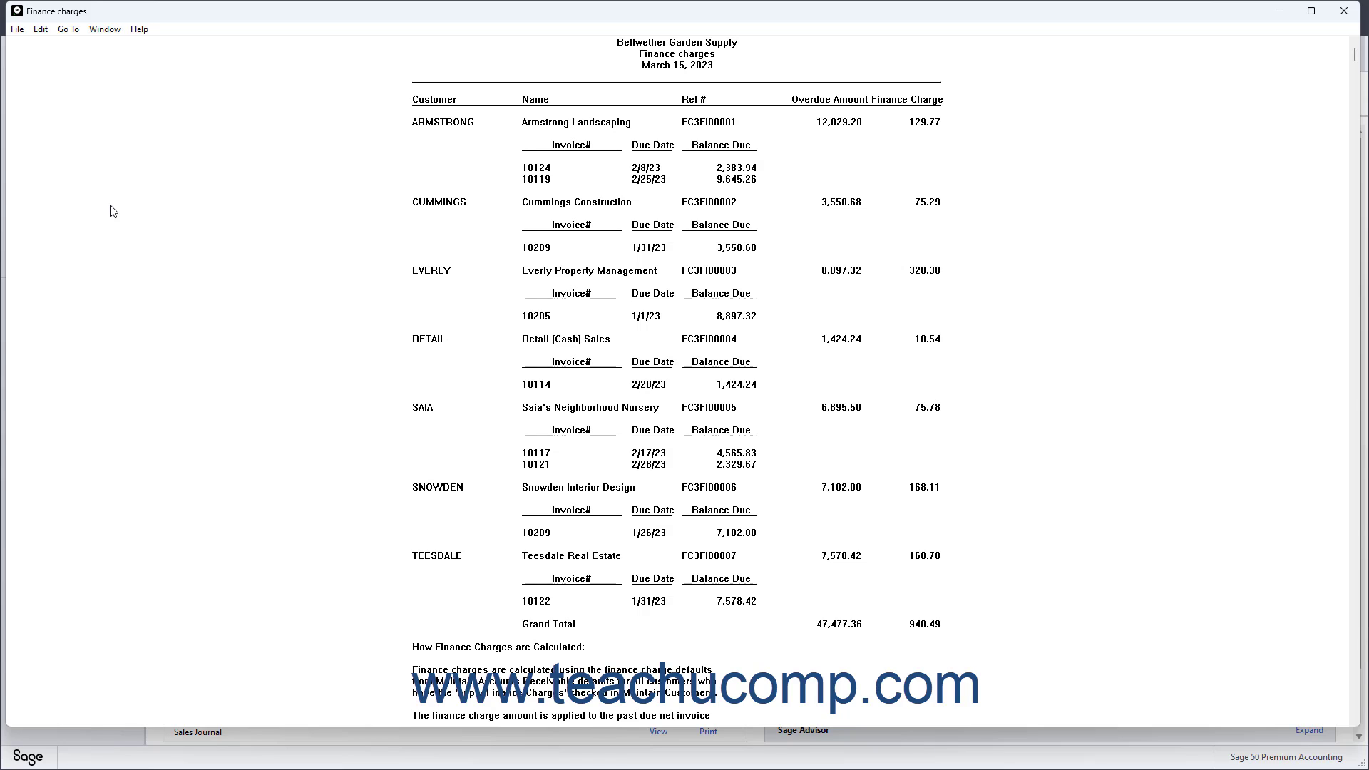
{"action": "mouse_move", "coordinate": [237, 211]}
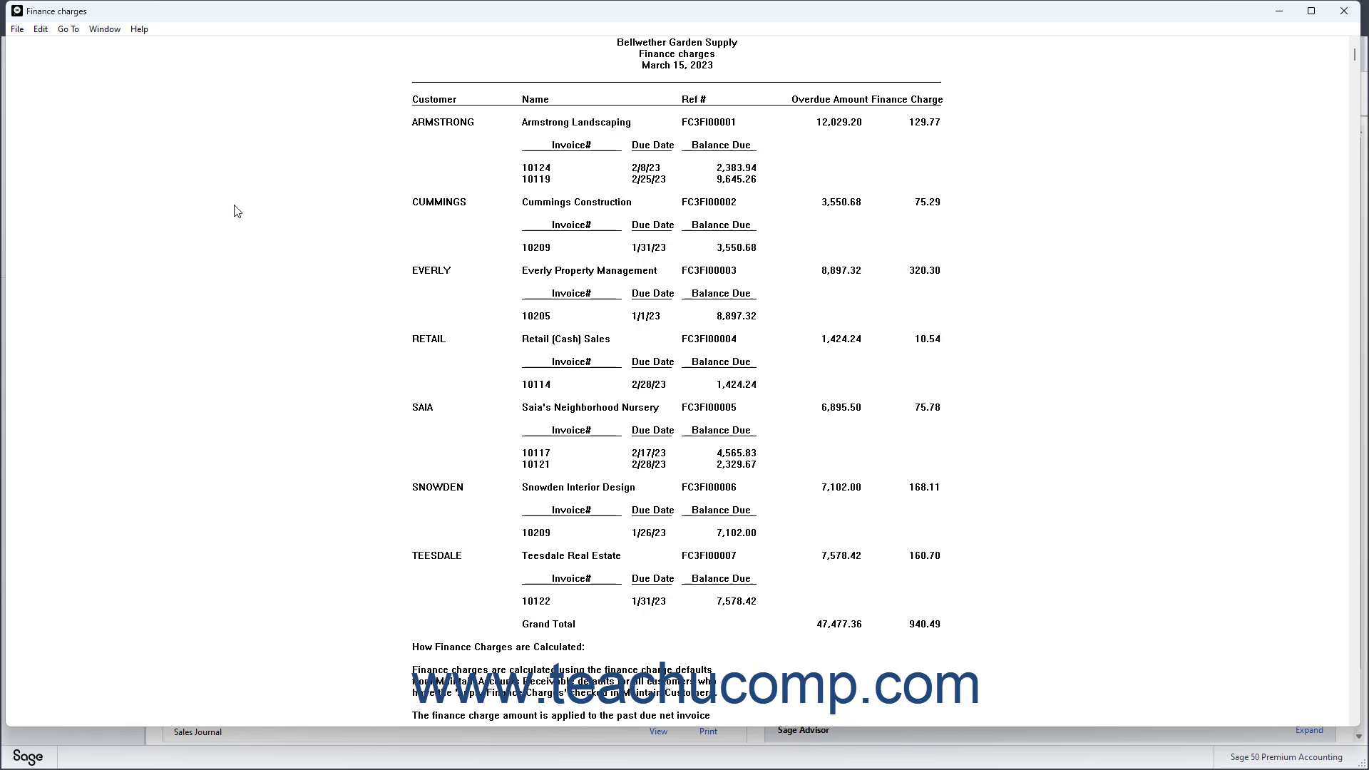
{"action": "mouse_move", "coordinate": [361, 236]}
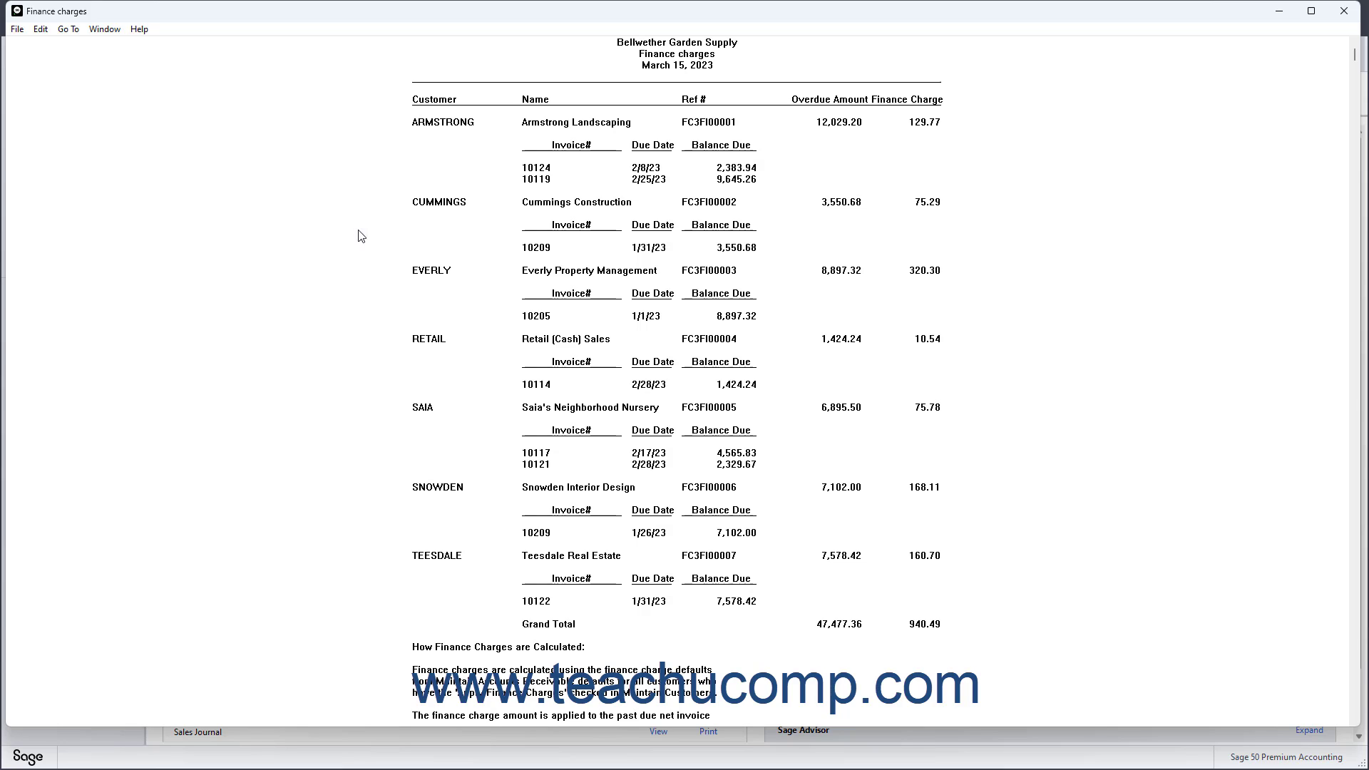
{"action": "mouse_move", "coordinate": [1262, 36]}
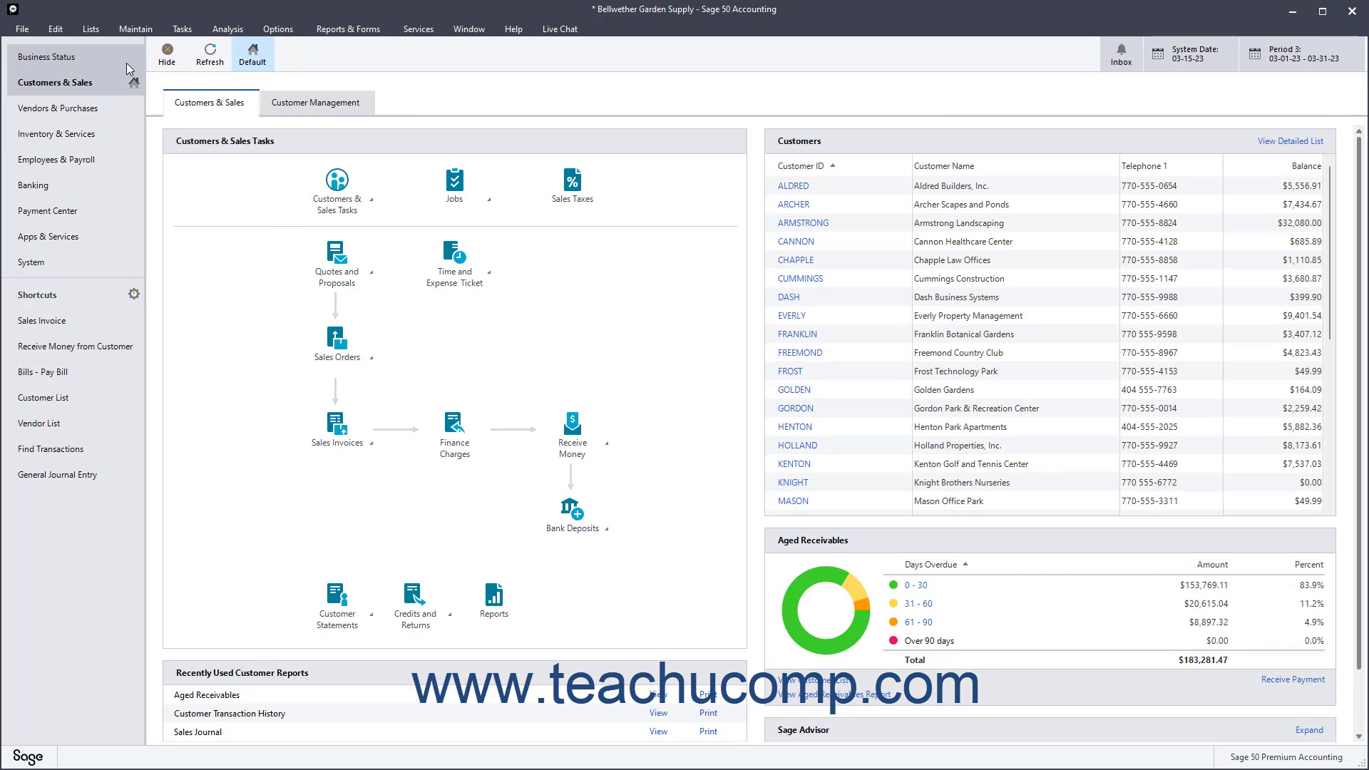
Step: Cancel the Calculate Finance Charges dialog and open the Reports & Forms menu
{"action": "left_click", "coordinate": [453, 422]}
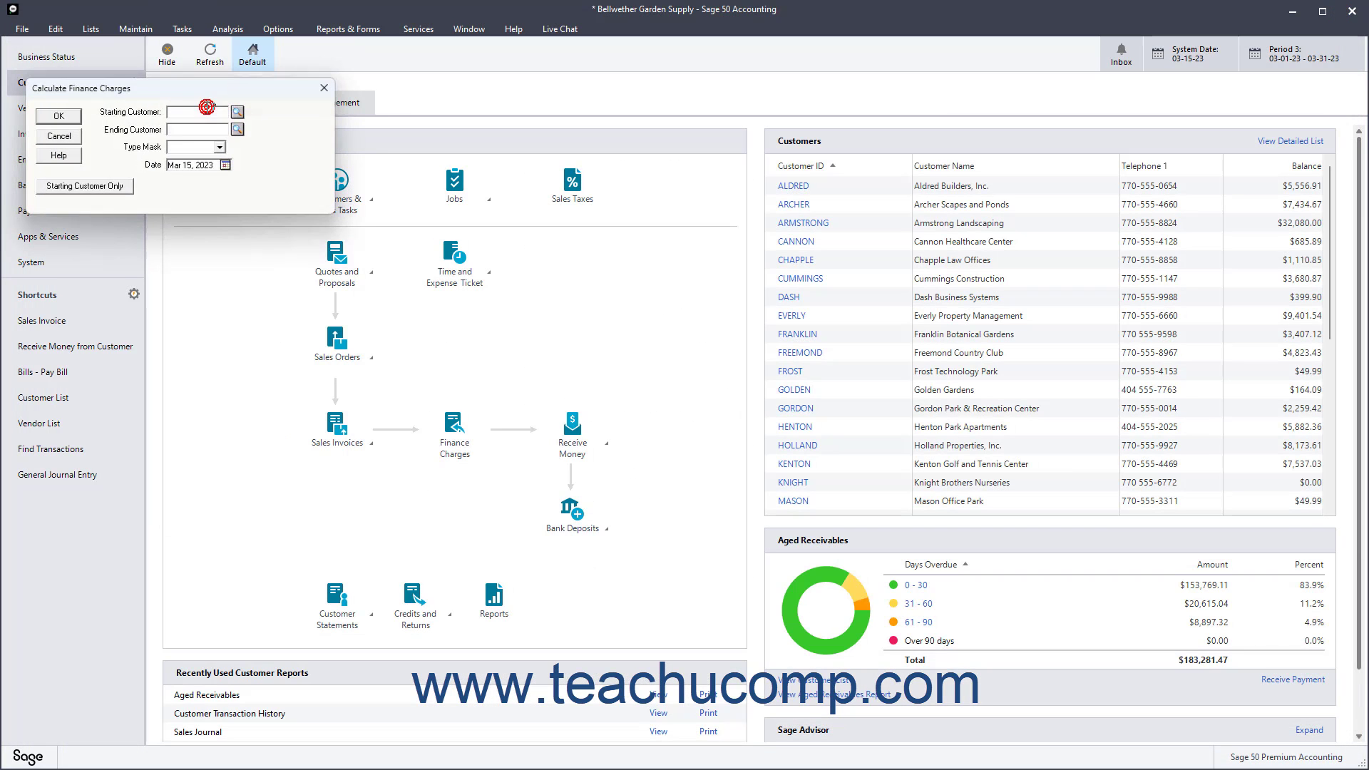
{"action": "left_click", "coordinate": [58, 116]}
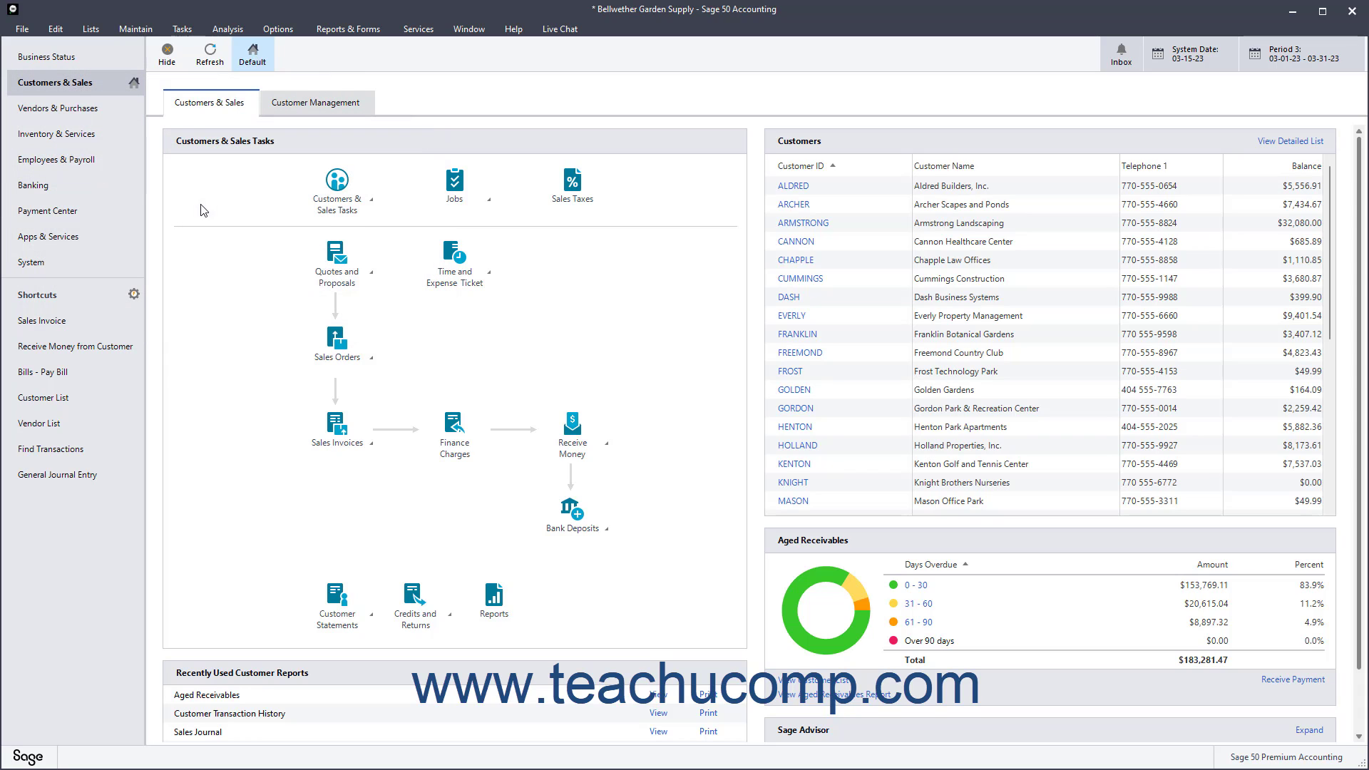
{"action": "mouse_move", "coordinate": [249, 174]}
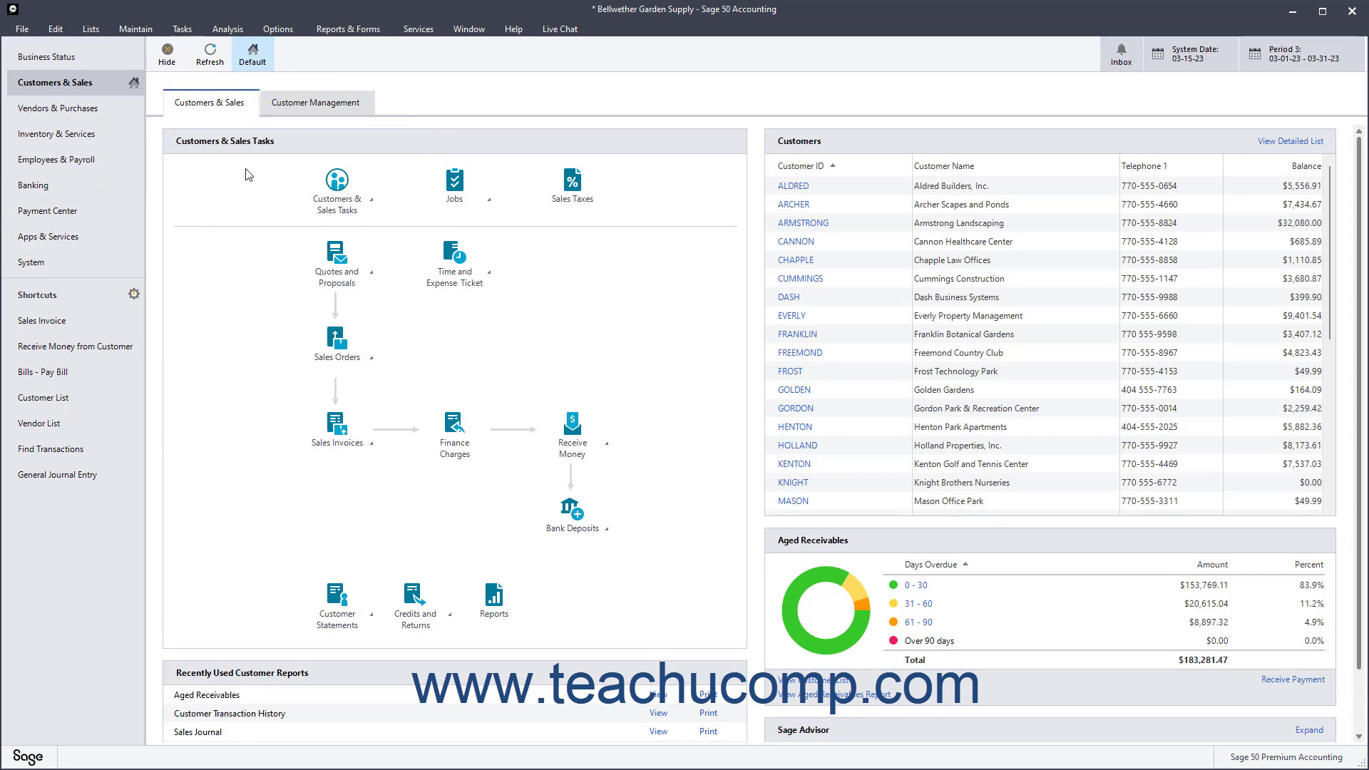
{"action": "left_click", "coordinate": [347, 29]}
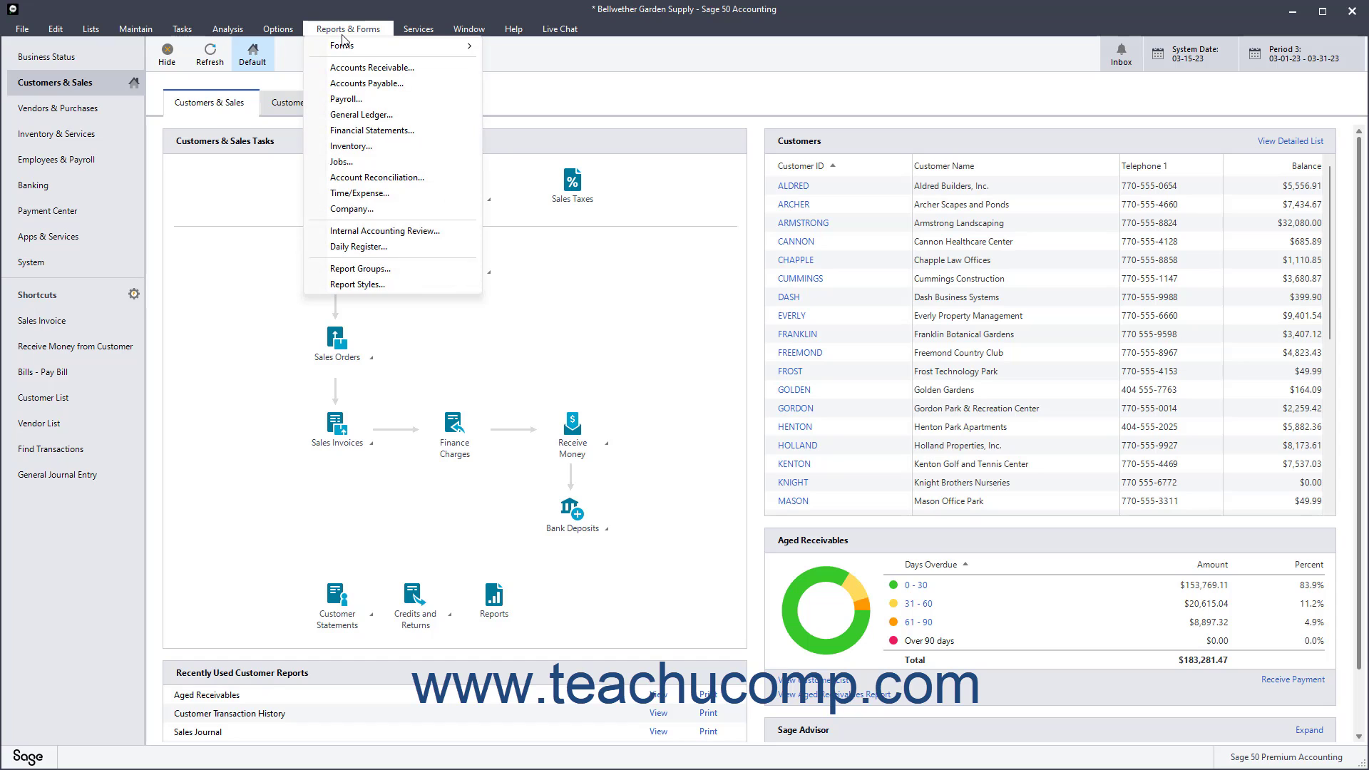
{"action": "mouse_move", "coordinate": [371, 68]}
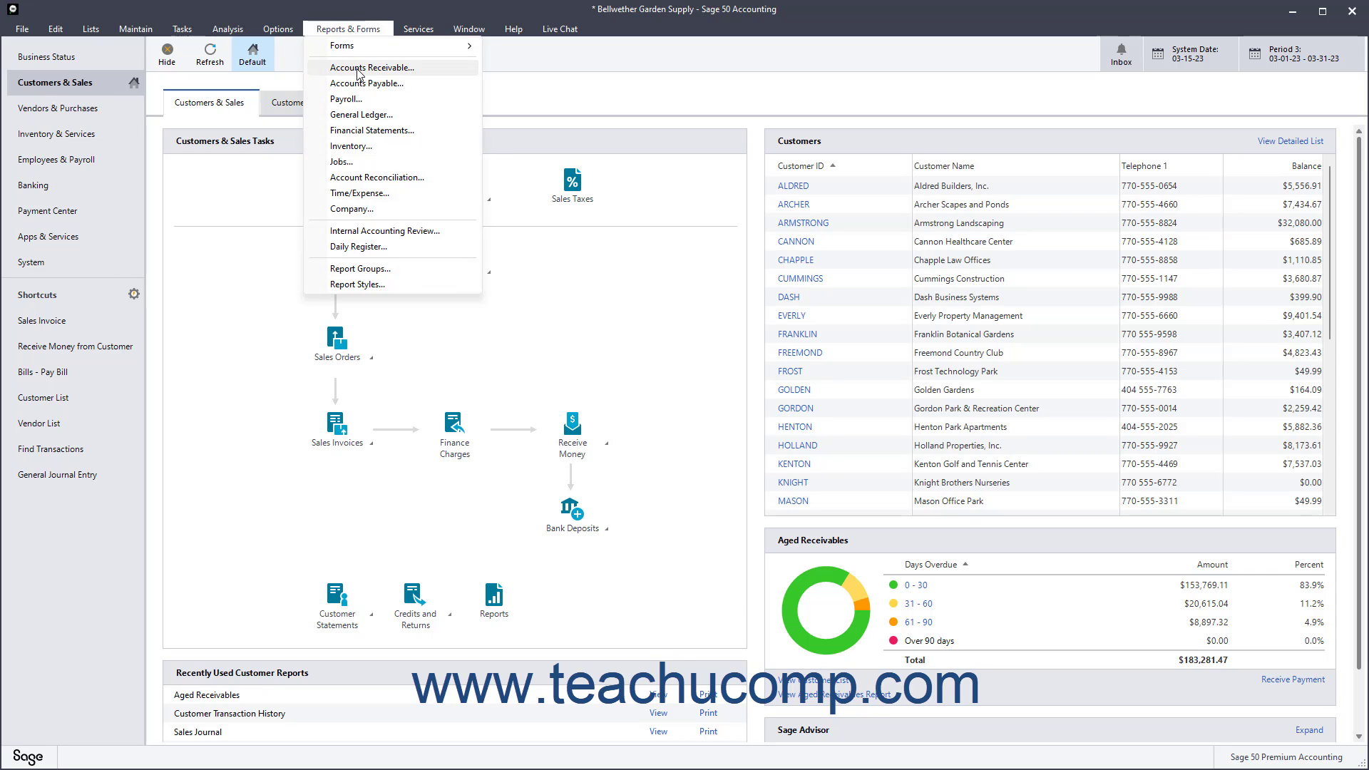
Step: Select Customer Statements under Accounts Receivable forms
{"action": "left_click", "coordinate": [372, 67]}
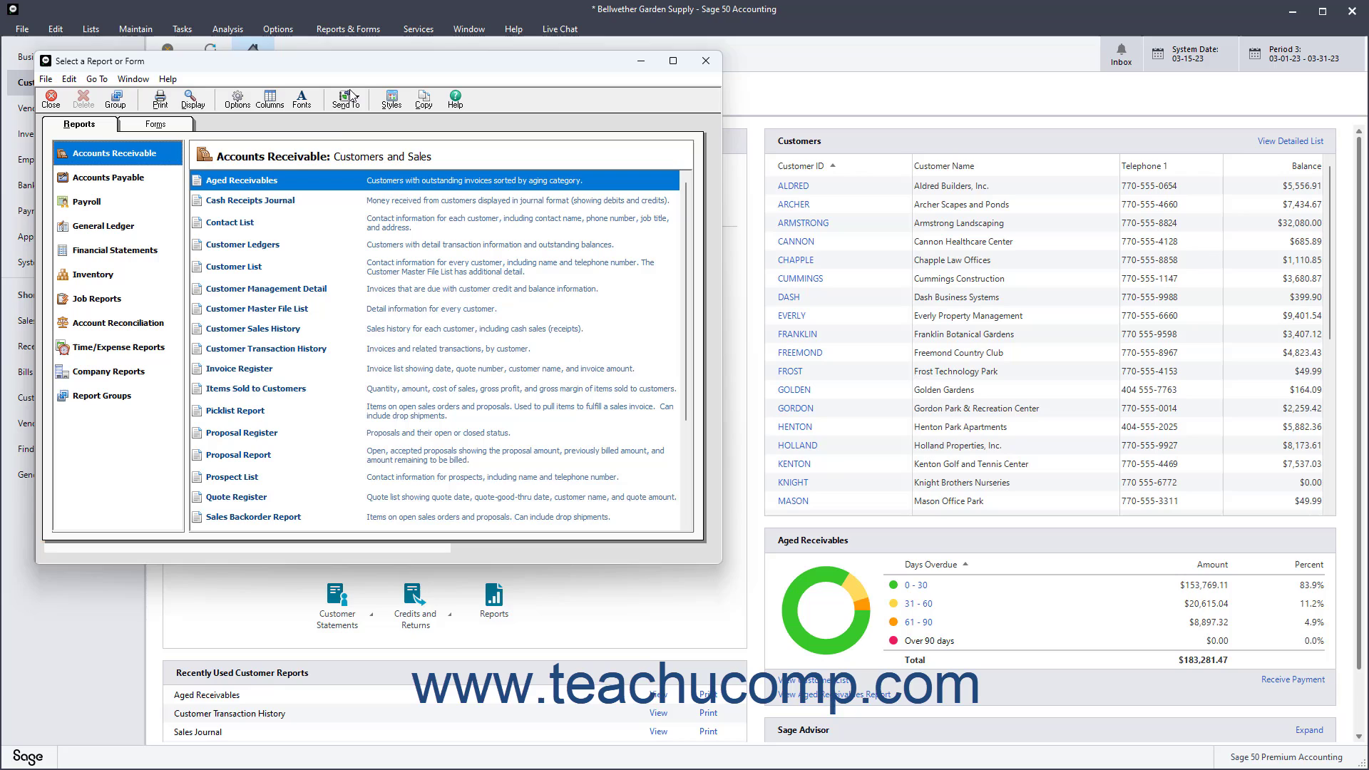
{"action": "mouse_move", "coordinate": [346, 100]}
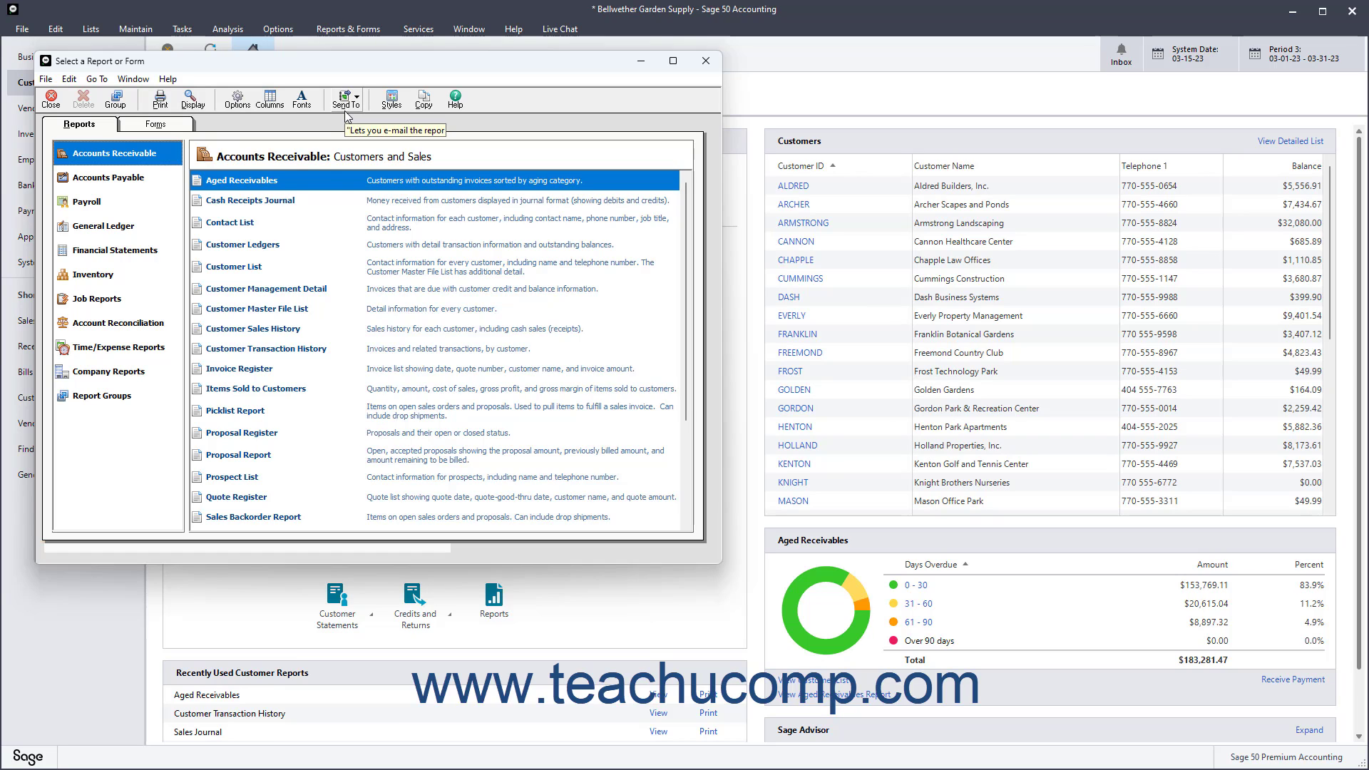
{"action": "left_click", "coordinate": [155, 124]}
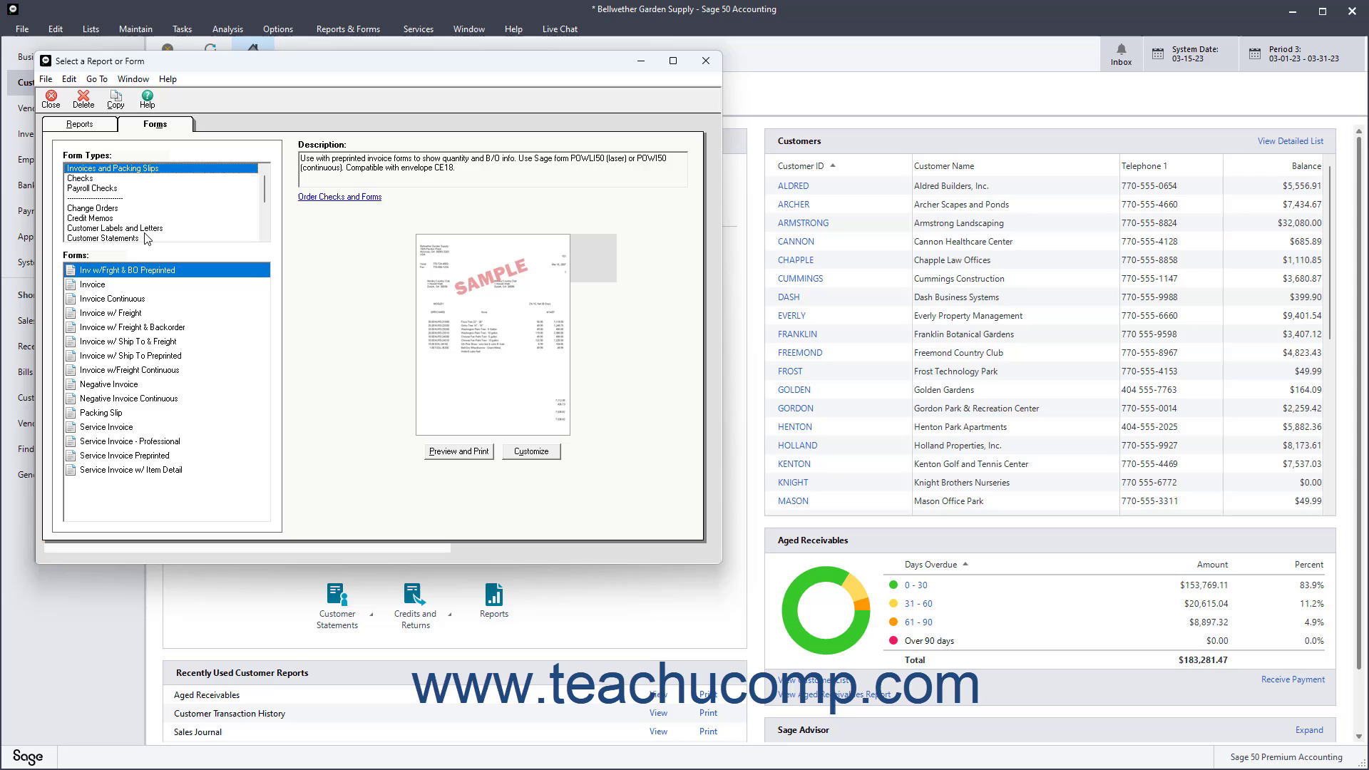
{"action": "left_click", "coordinate": [102, 228]}
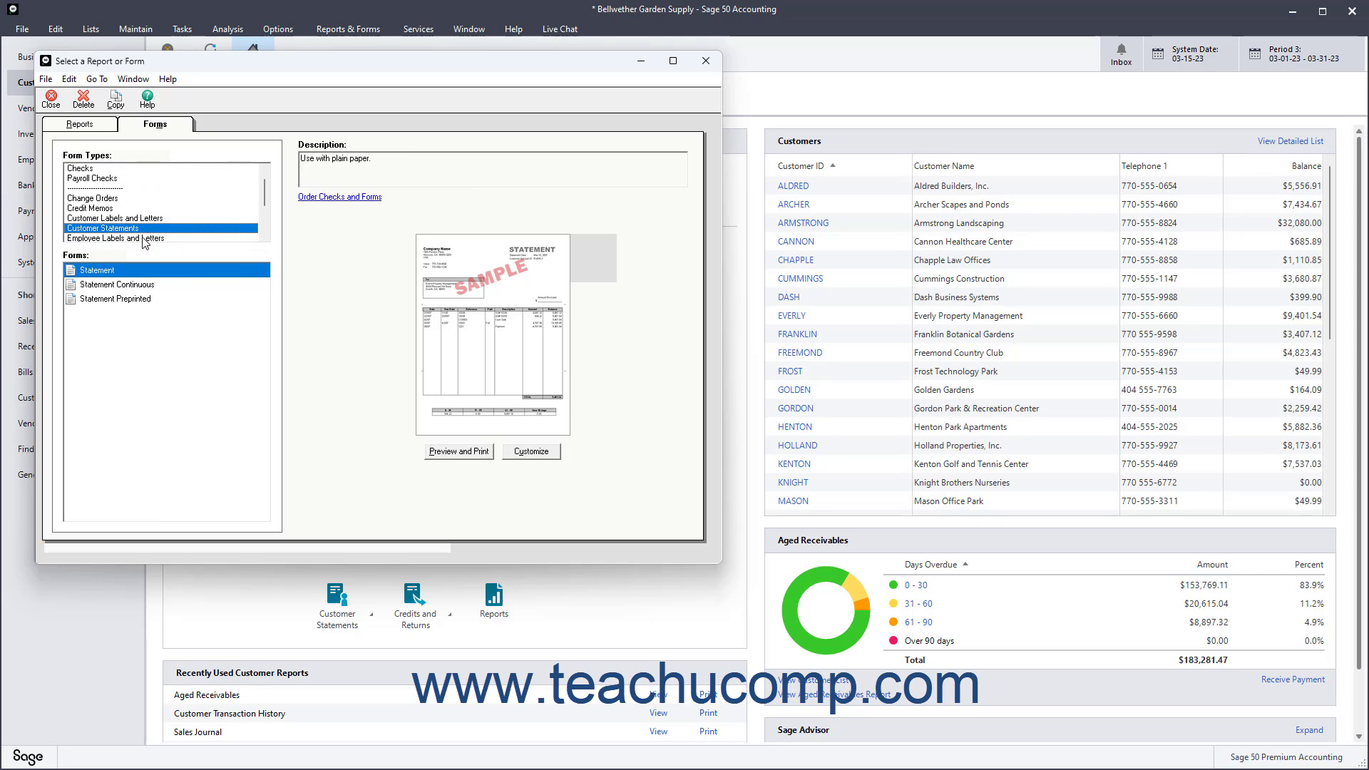
{"action": "mouse_move", "coordinate": [137, 269]}
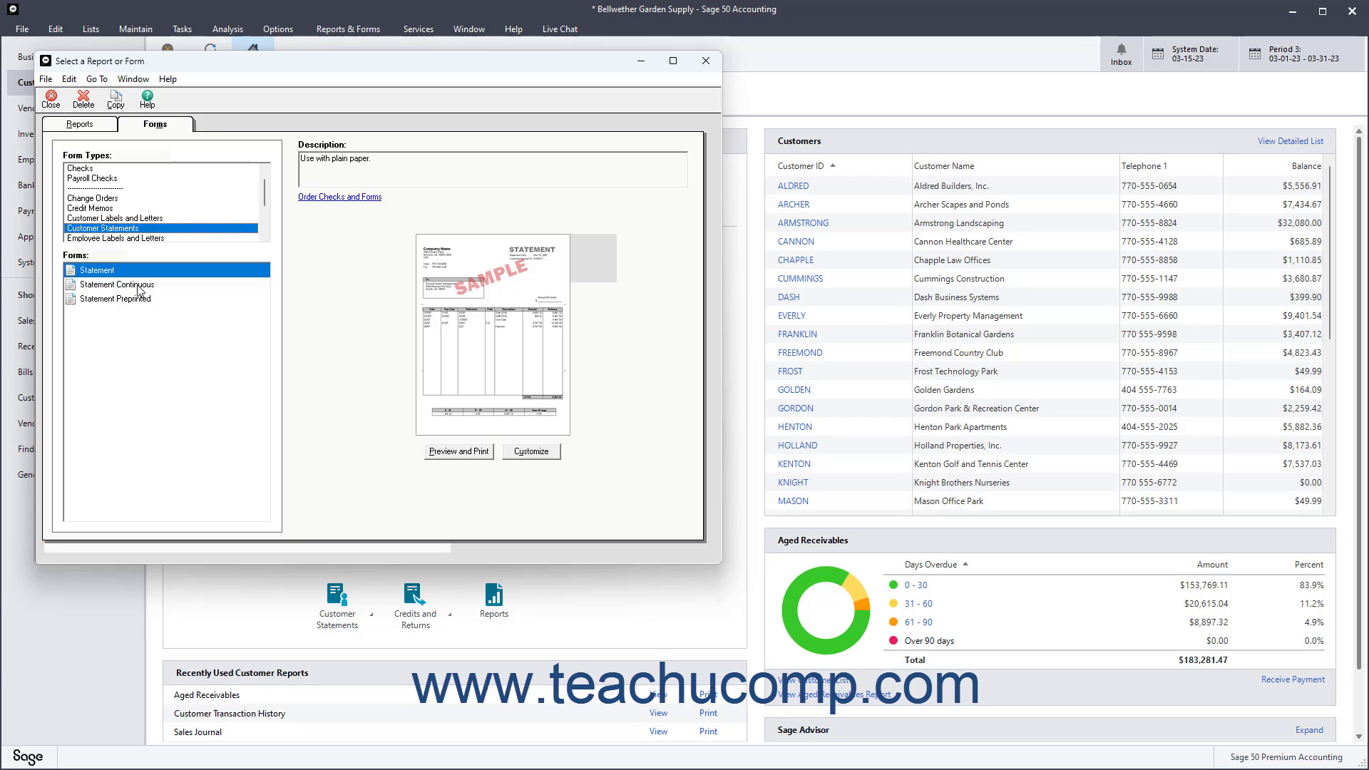
{"action": "left_click", "coordinate": [117, 298]}
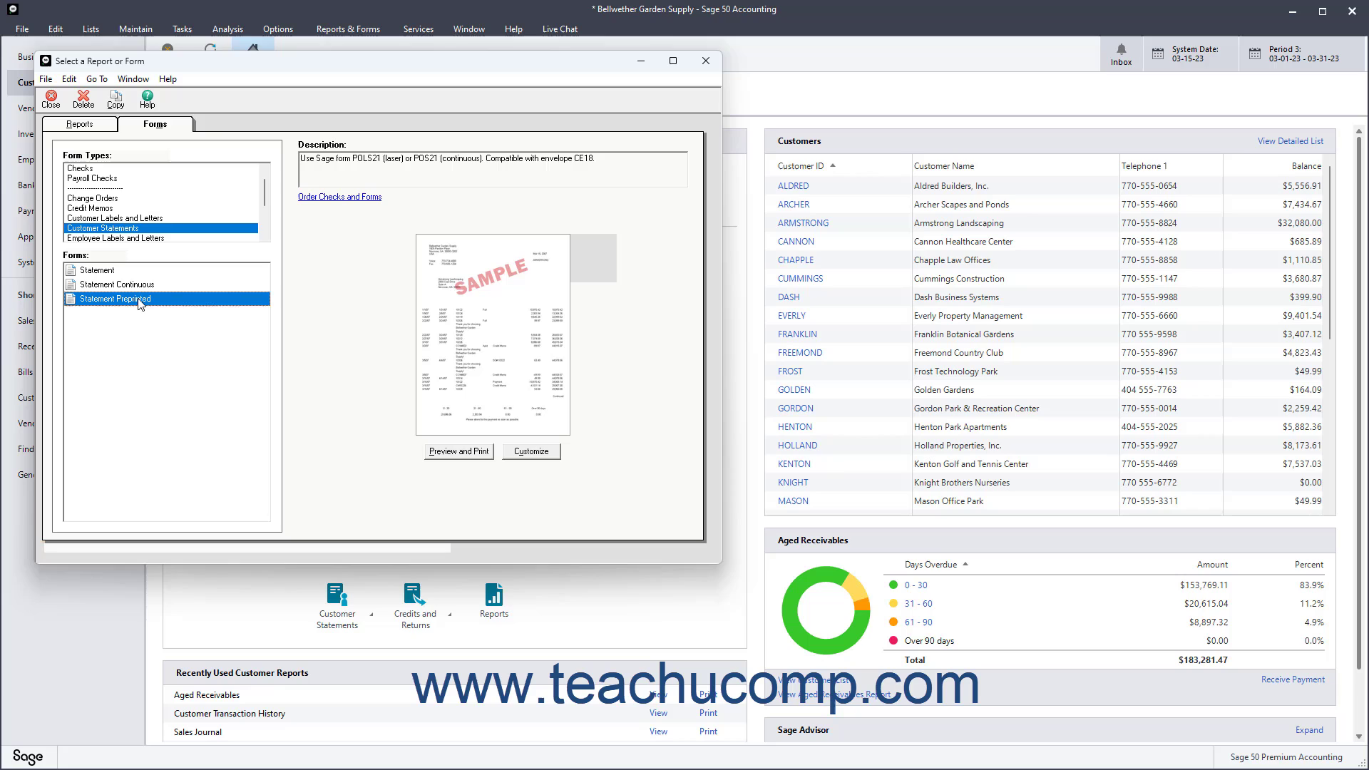
{"action": "left_click", "coordinate": [96, 270]}
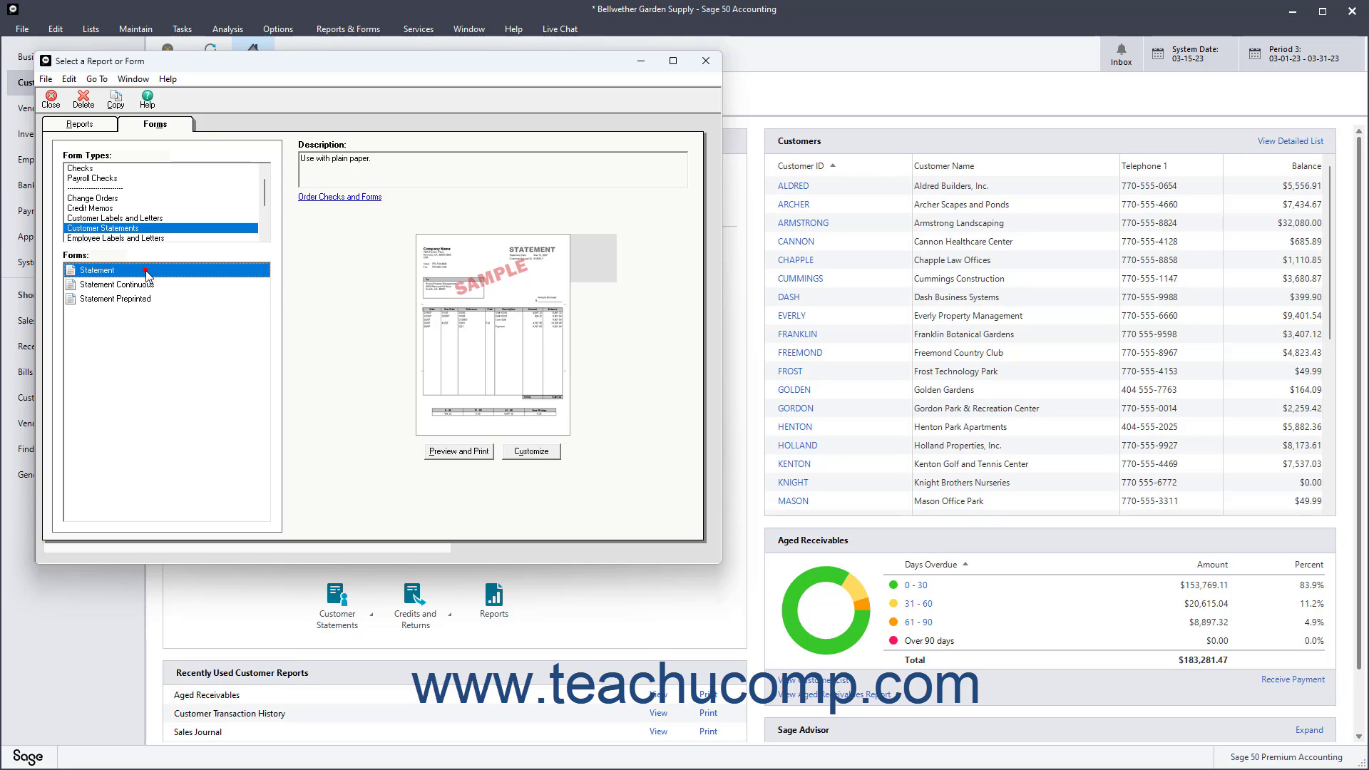
{"action": "mouse_move", "coordinate": [446, 458]}
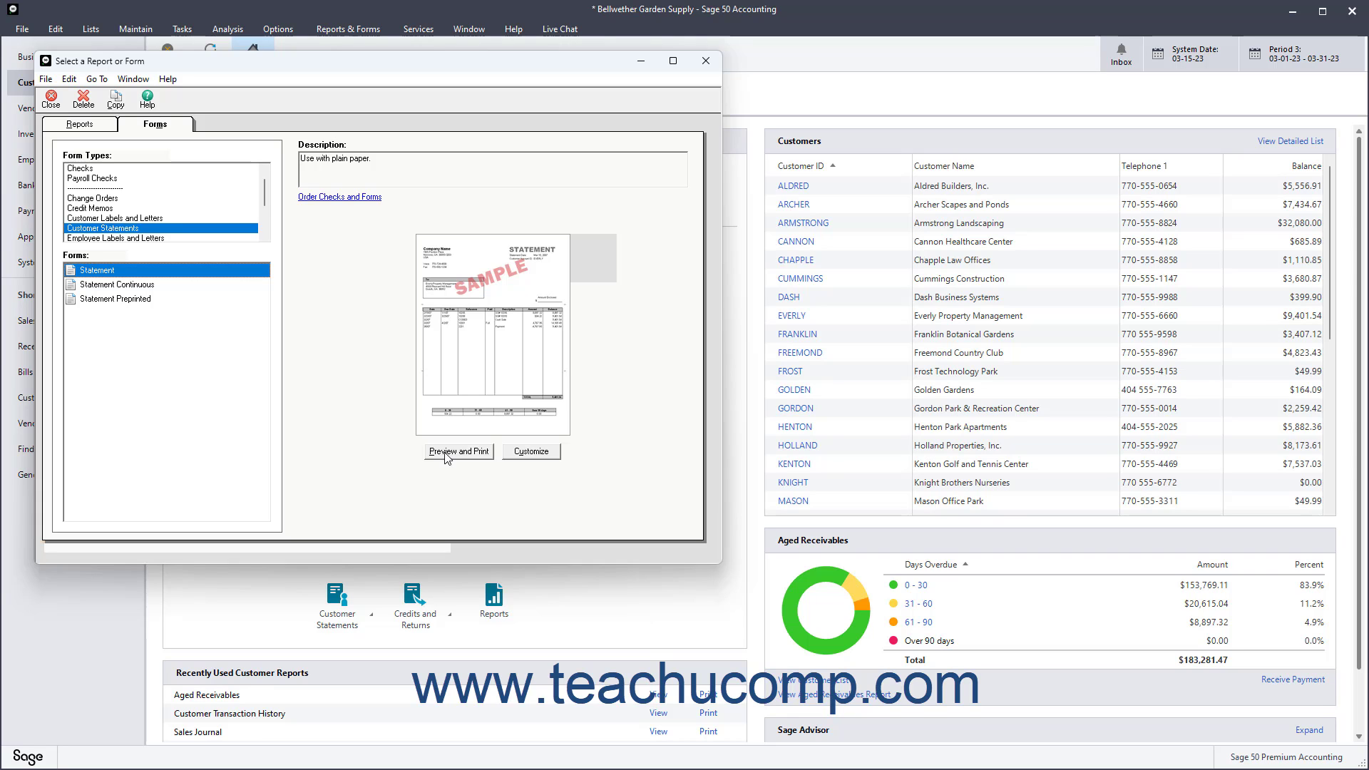
{"action": "left_click", "coordinate": [456, 451]}
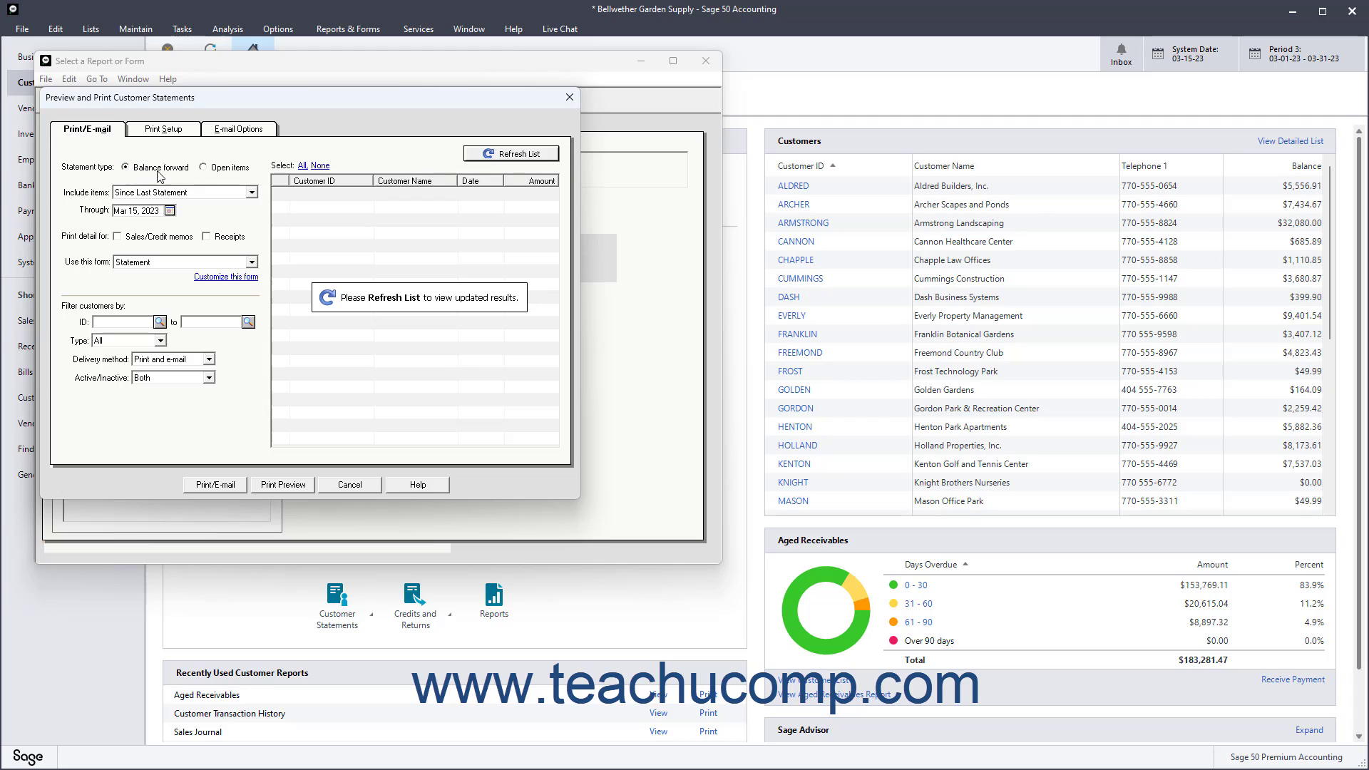
Step: Set statements to all open items with sales/credit memo and receipt detail
{"action": "left_click", "coordinate": [203, 167]}
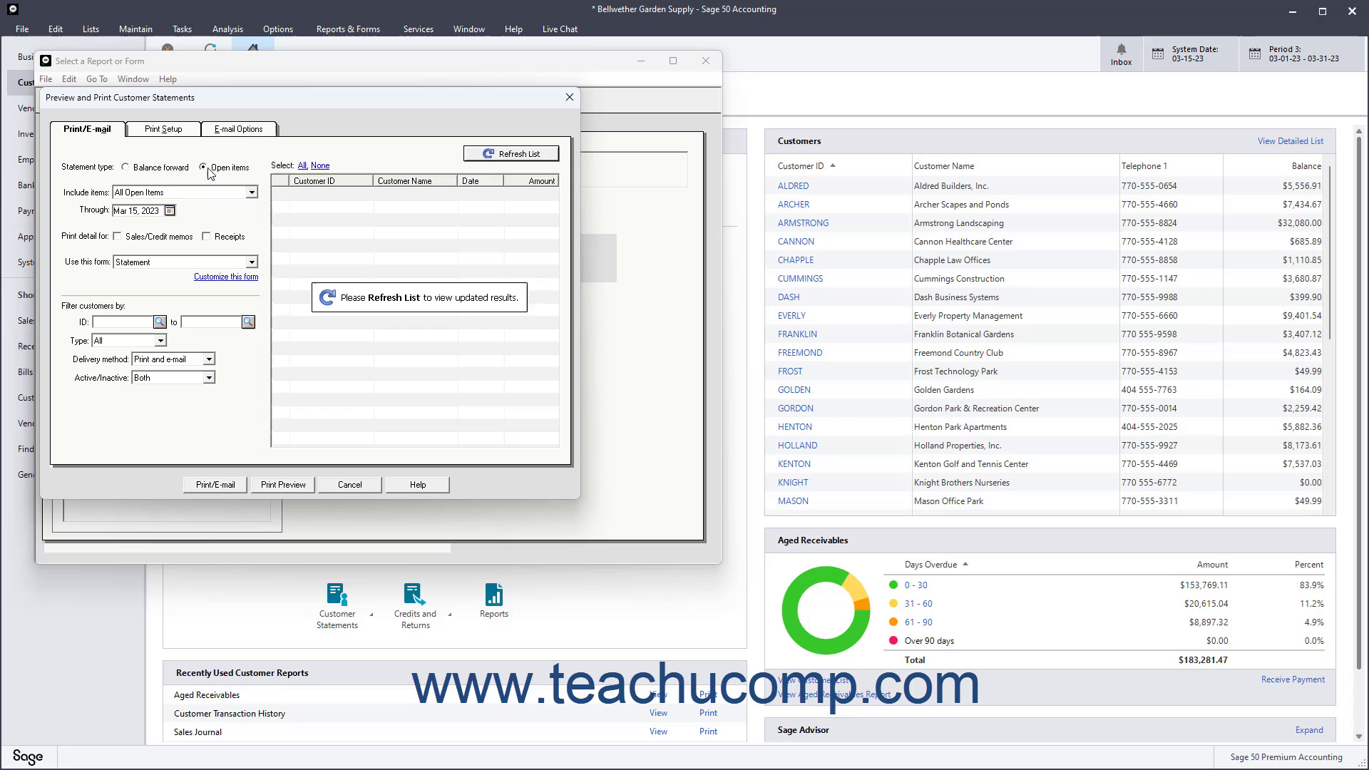
{"action": "mouse_move", "coordinate": [264, 205]}
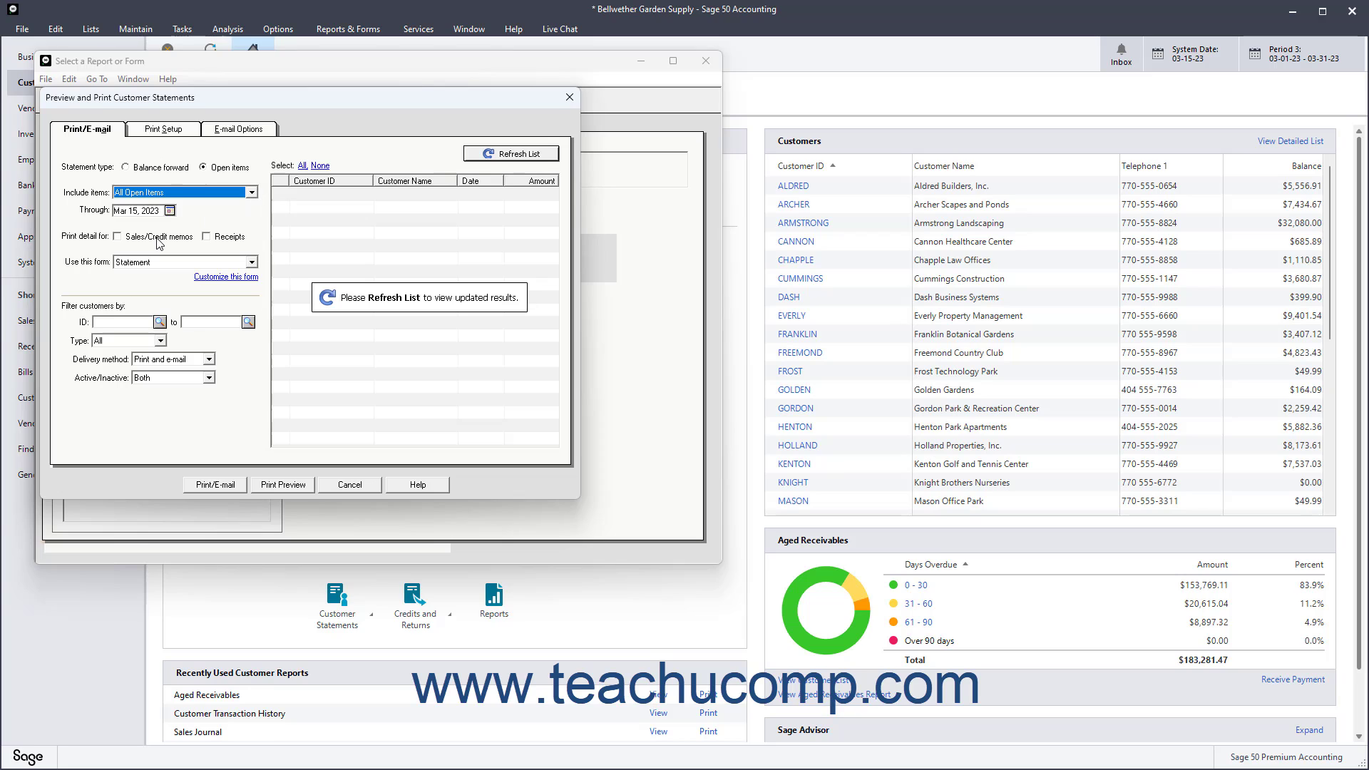
{"action": "left_click", "coordinate": [117, 236]}
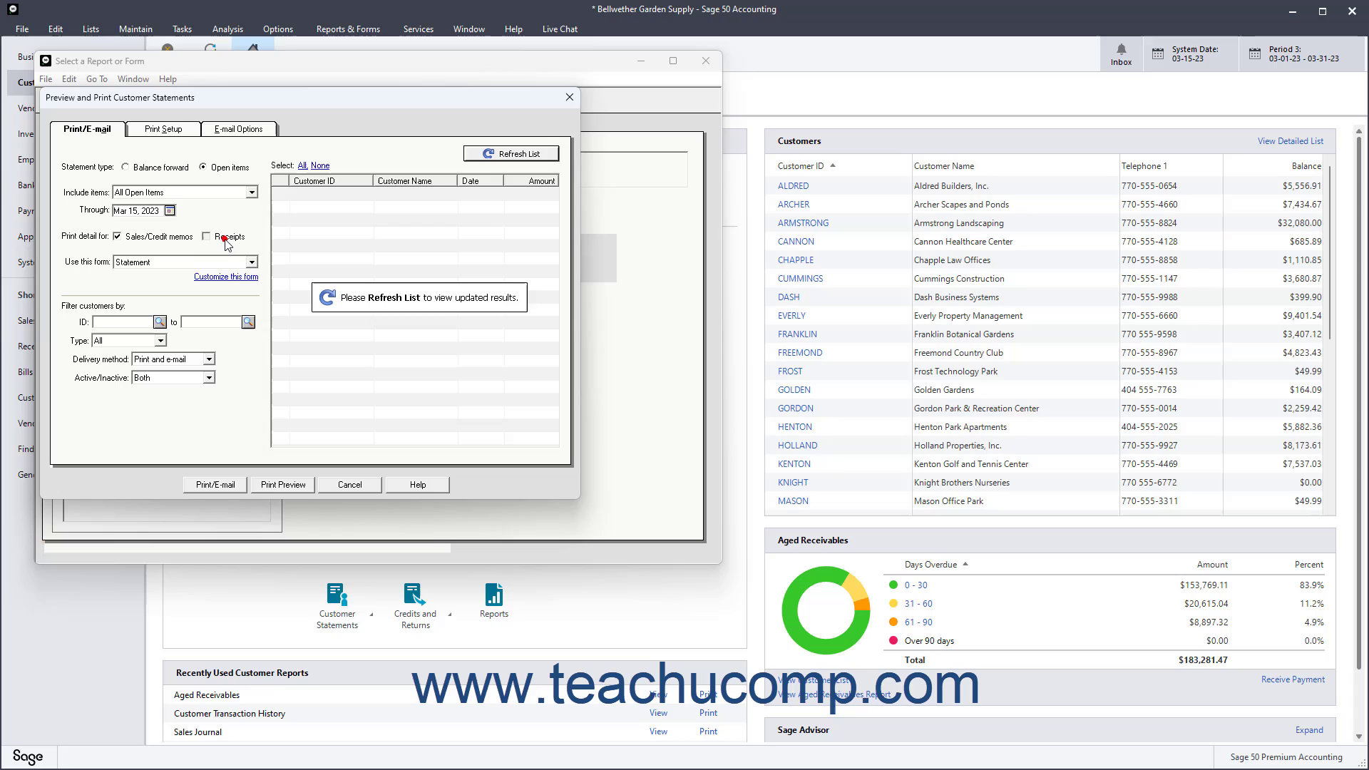
{"action": "left_click", "coordinate": [206, 236]}
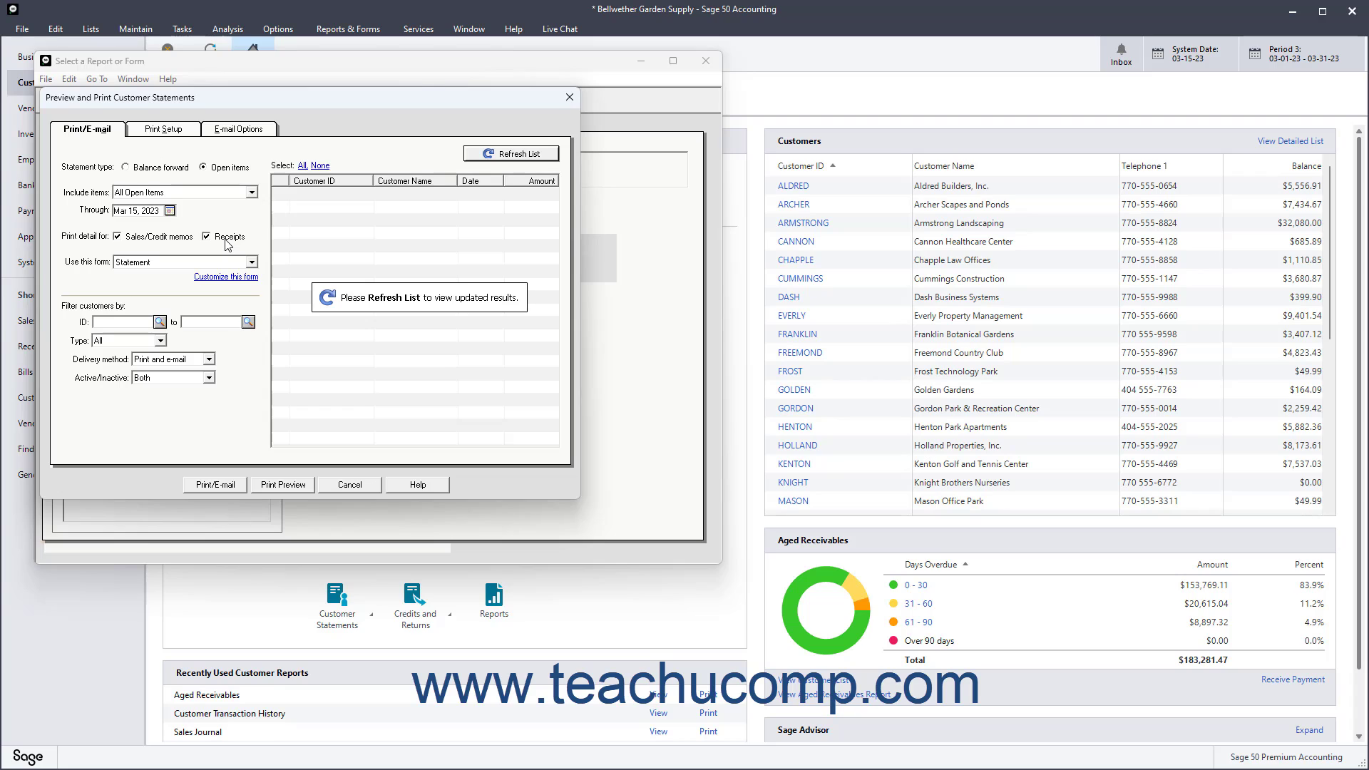
{"action": "mouse_move", "coordinate": [137, 311]}
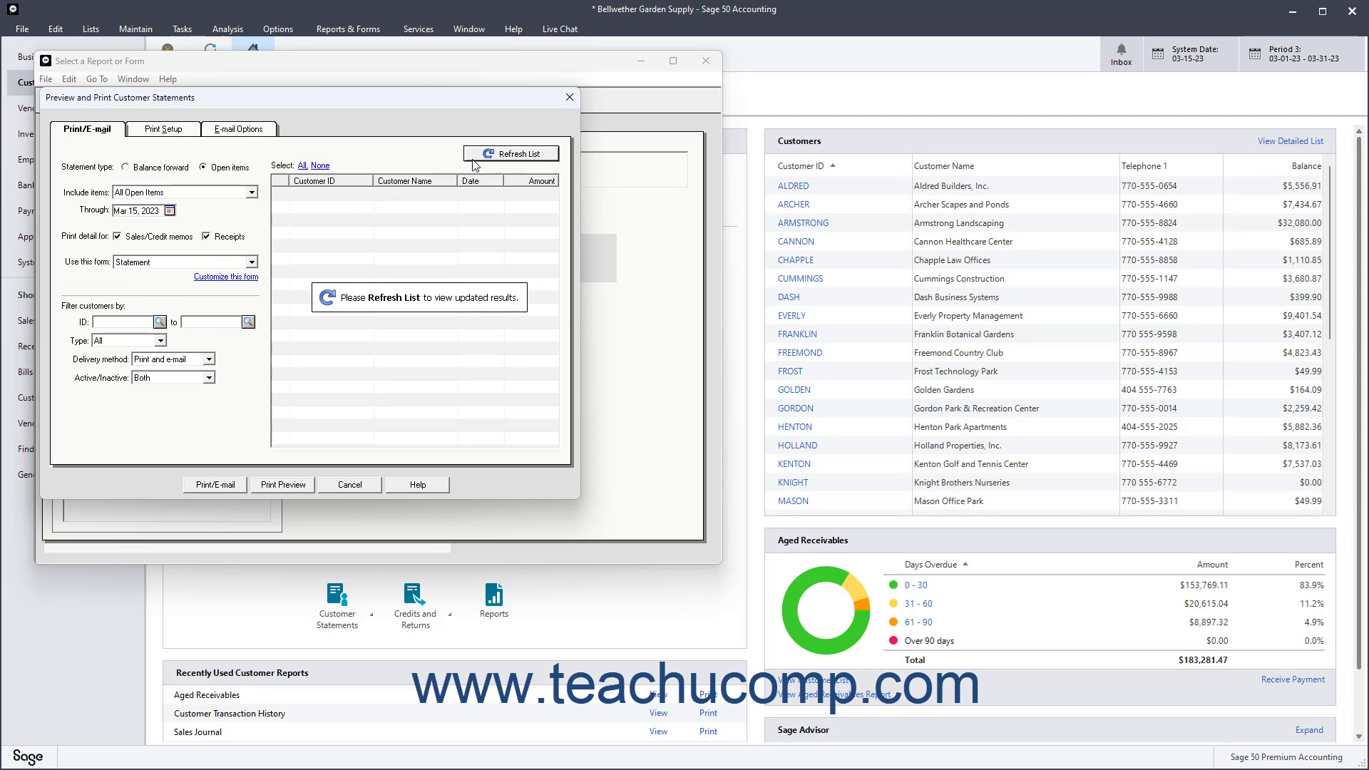
Step: Refresh the statement list to load customers Aldred through Pierce dated 03/15/23
{"action": "left_click", "coordinate": [511, 152]}
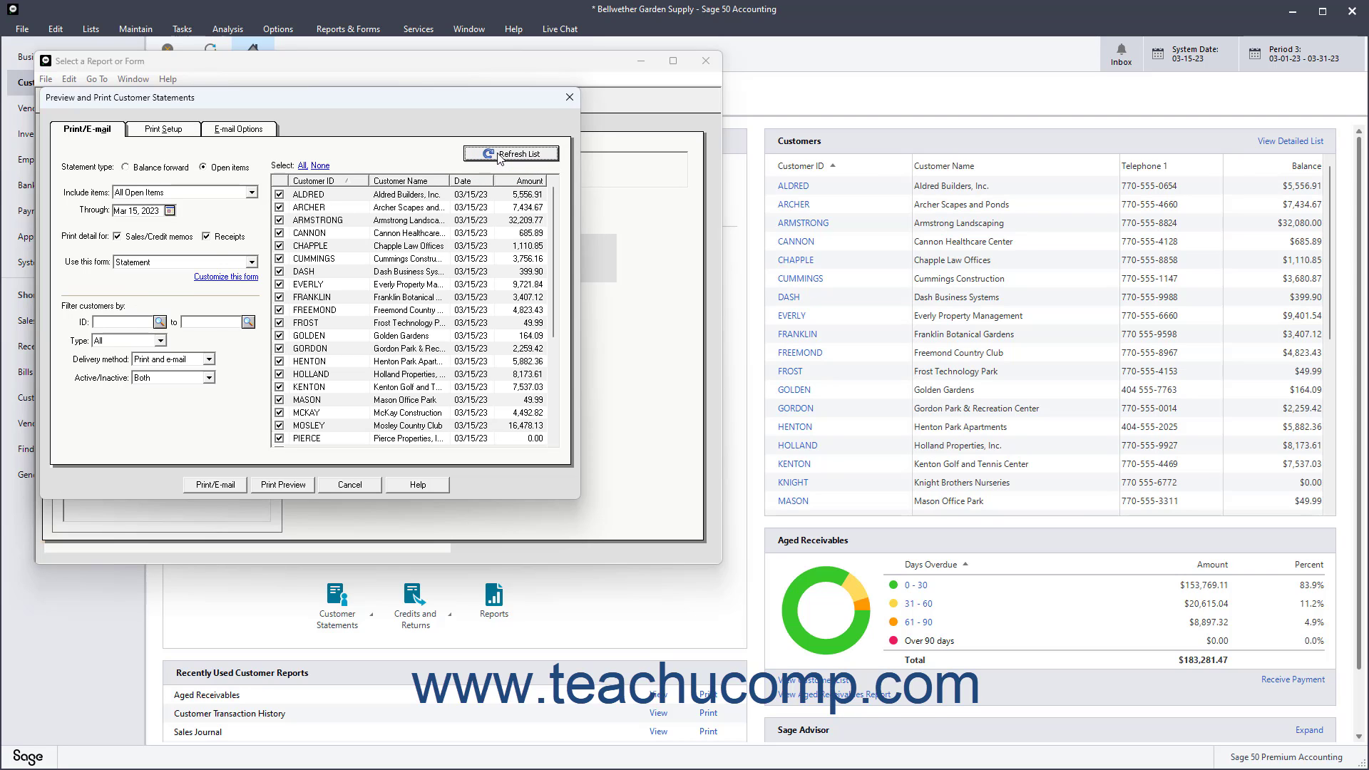
{"action": "mouse_move", "coordinate": [416, 341]}
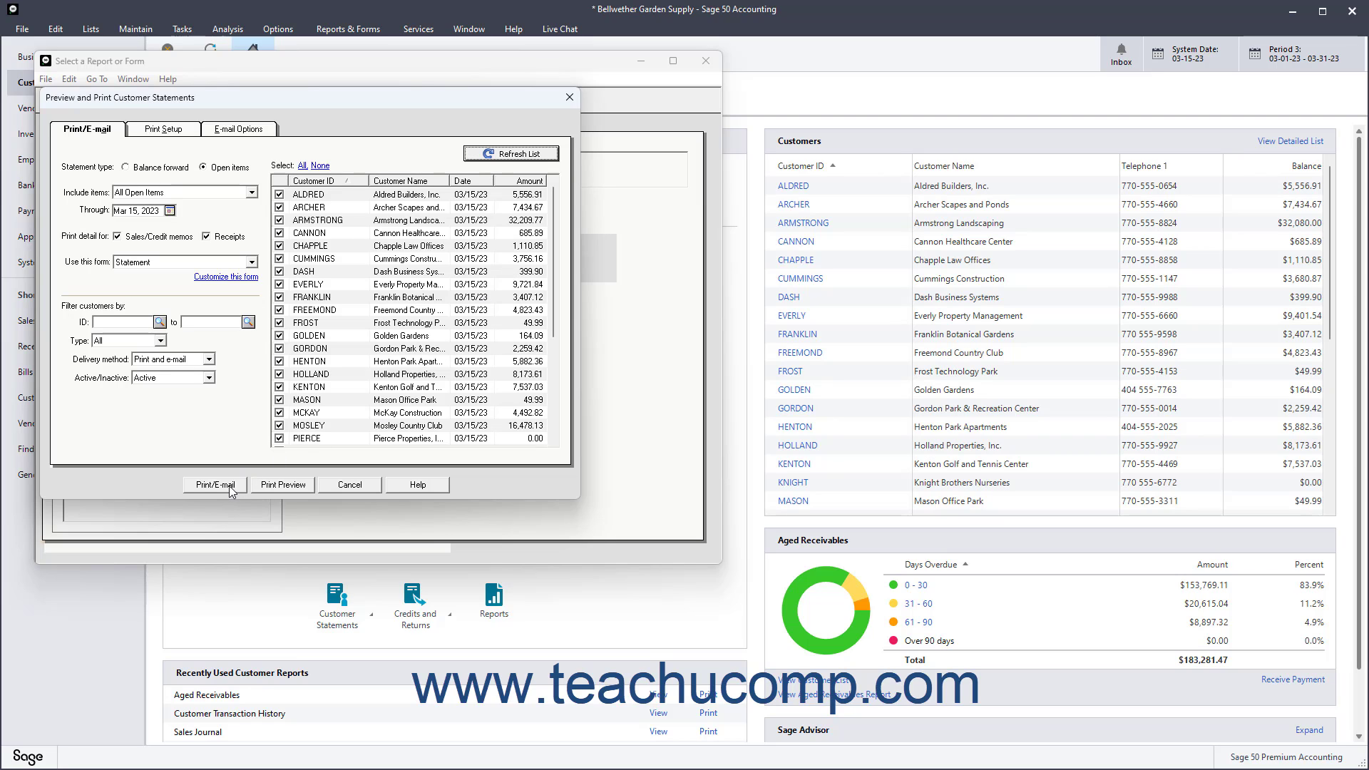
Step: Print the statements to Adobe PDF, save the file, and confirm printing
{"action": "left_click", "coordinate": [214, 485]}
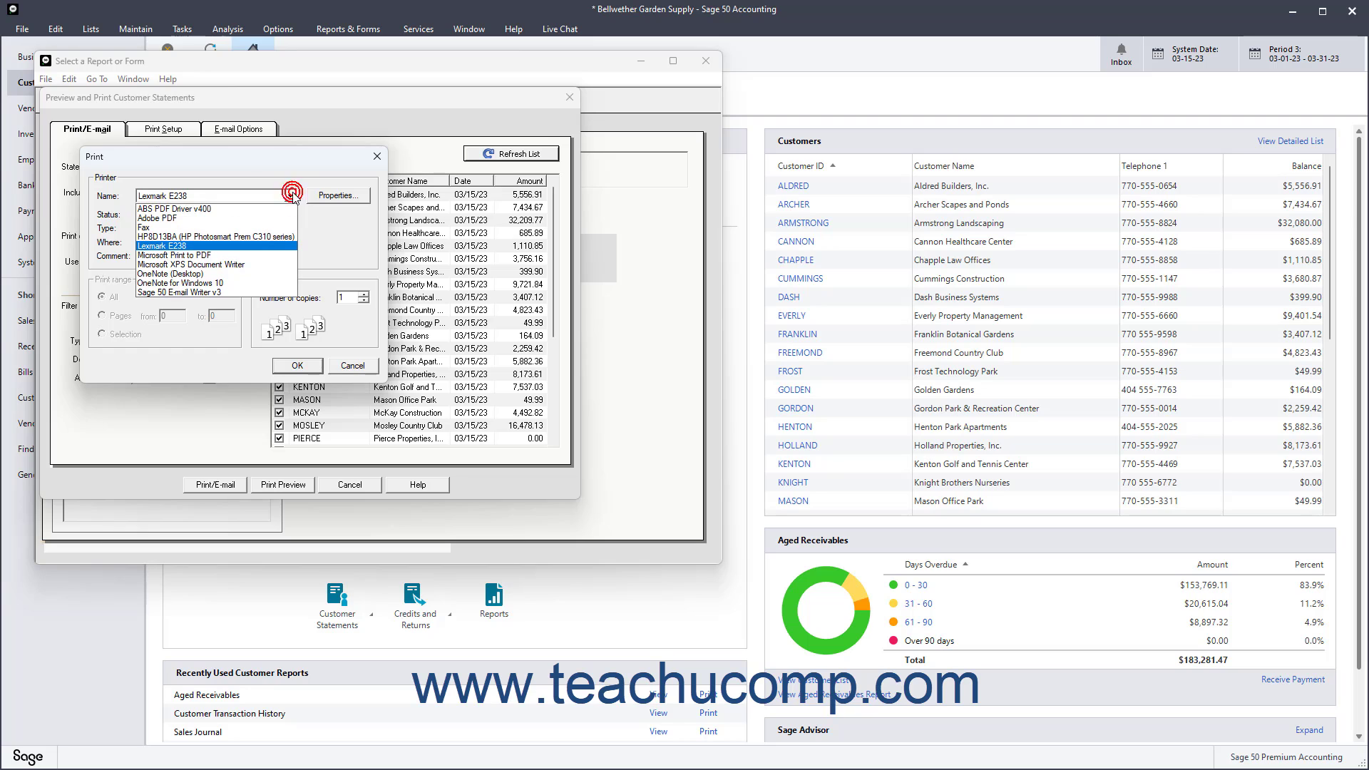
{"action": "left_click", "coordinate": [175, 227]}
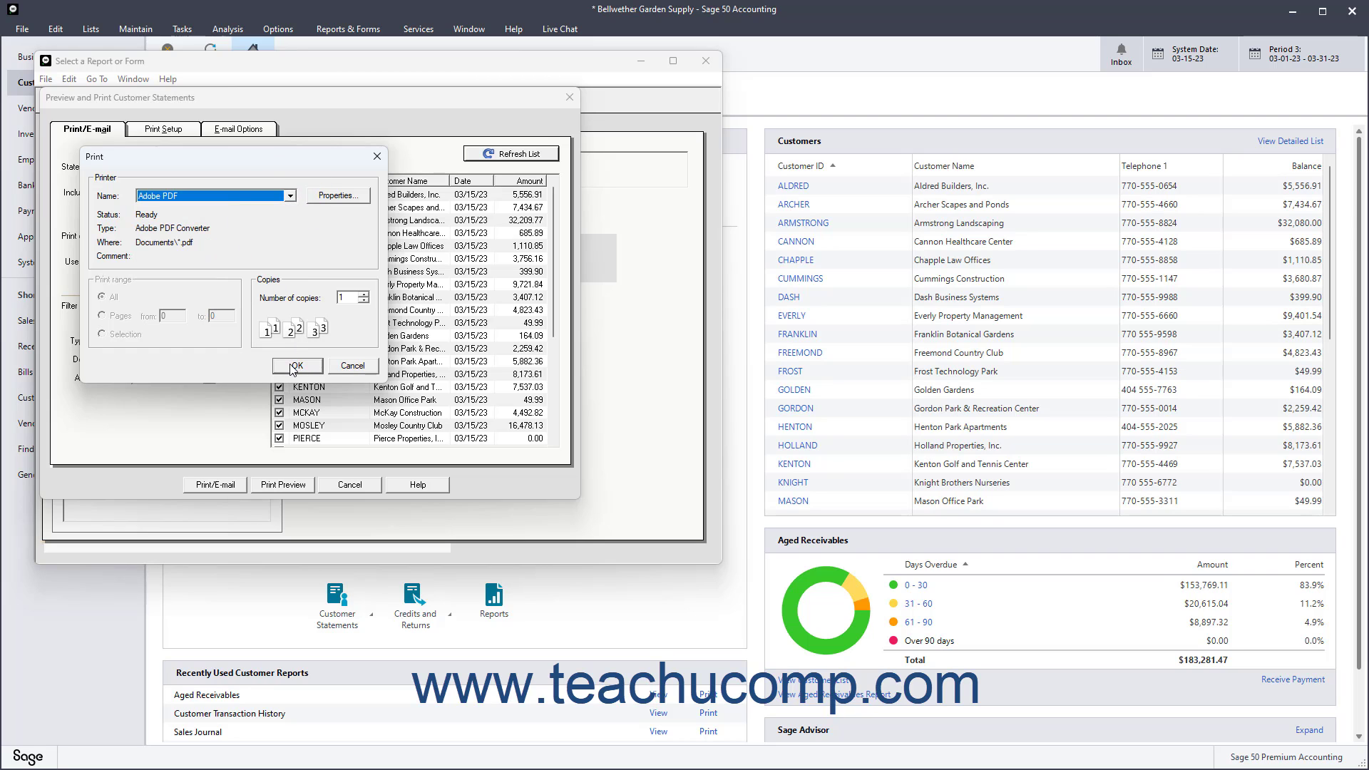
{"action": "left_click", "coordinate": [297, 365]}
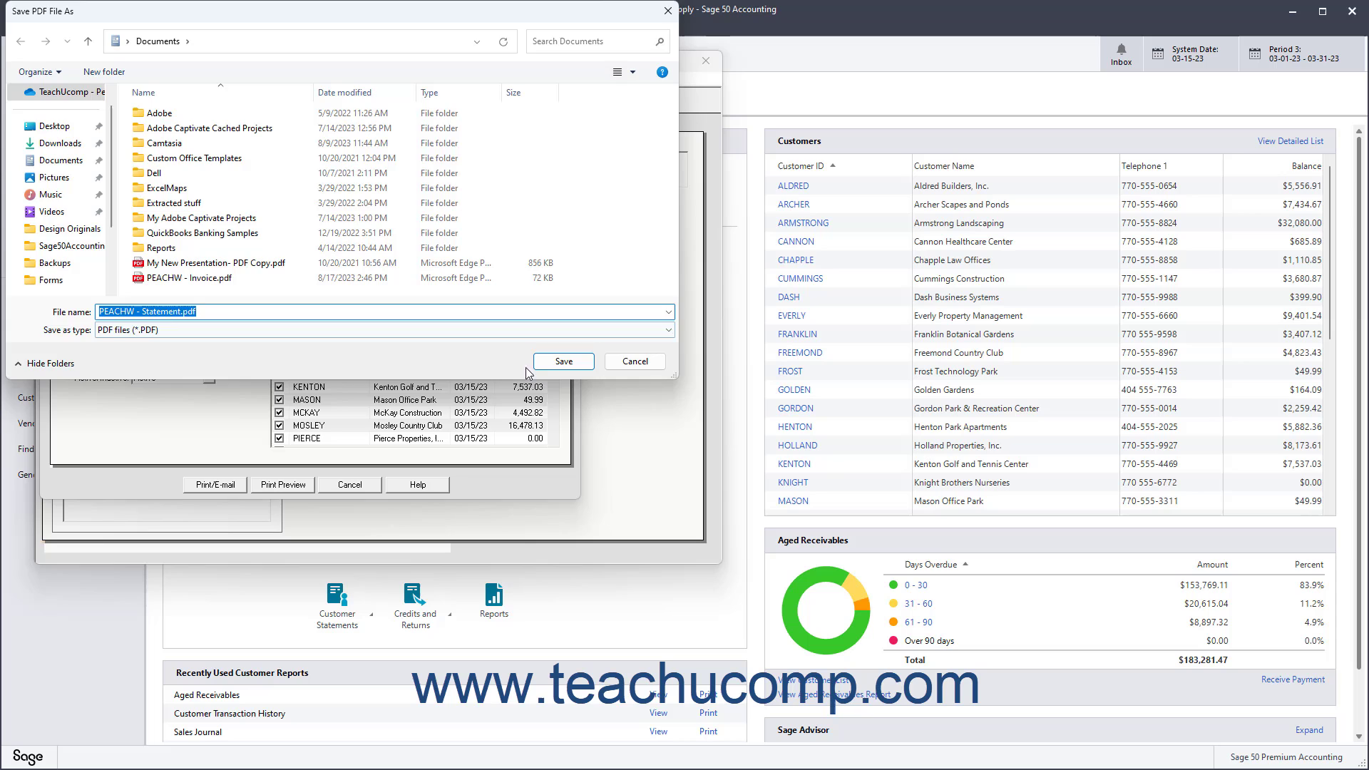
{"action": "left_click", "coordinate": [563, 361]}
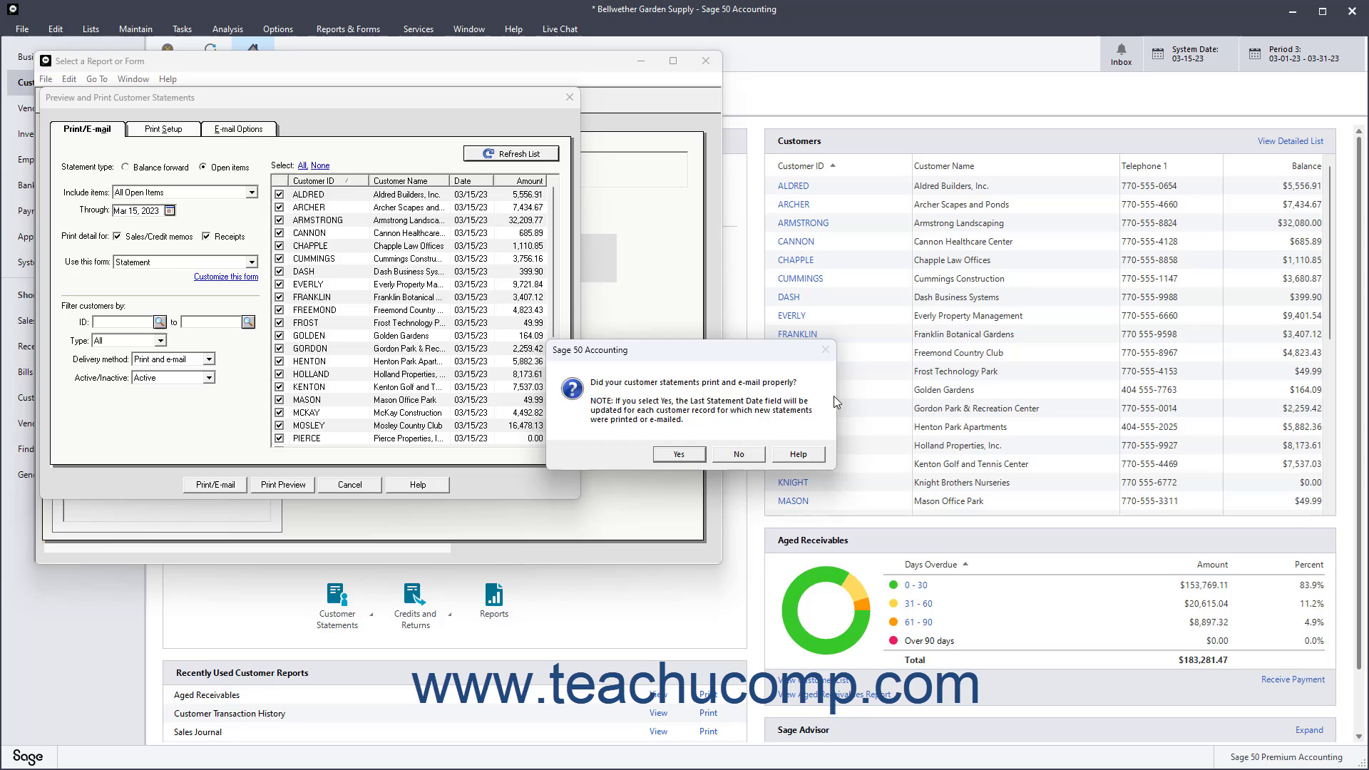
{"action": "left_click", "coordinate": [736, 454]}
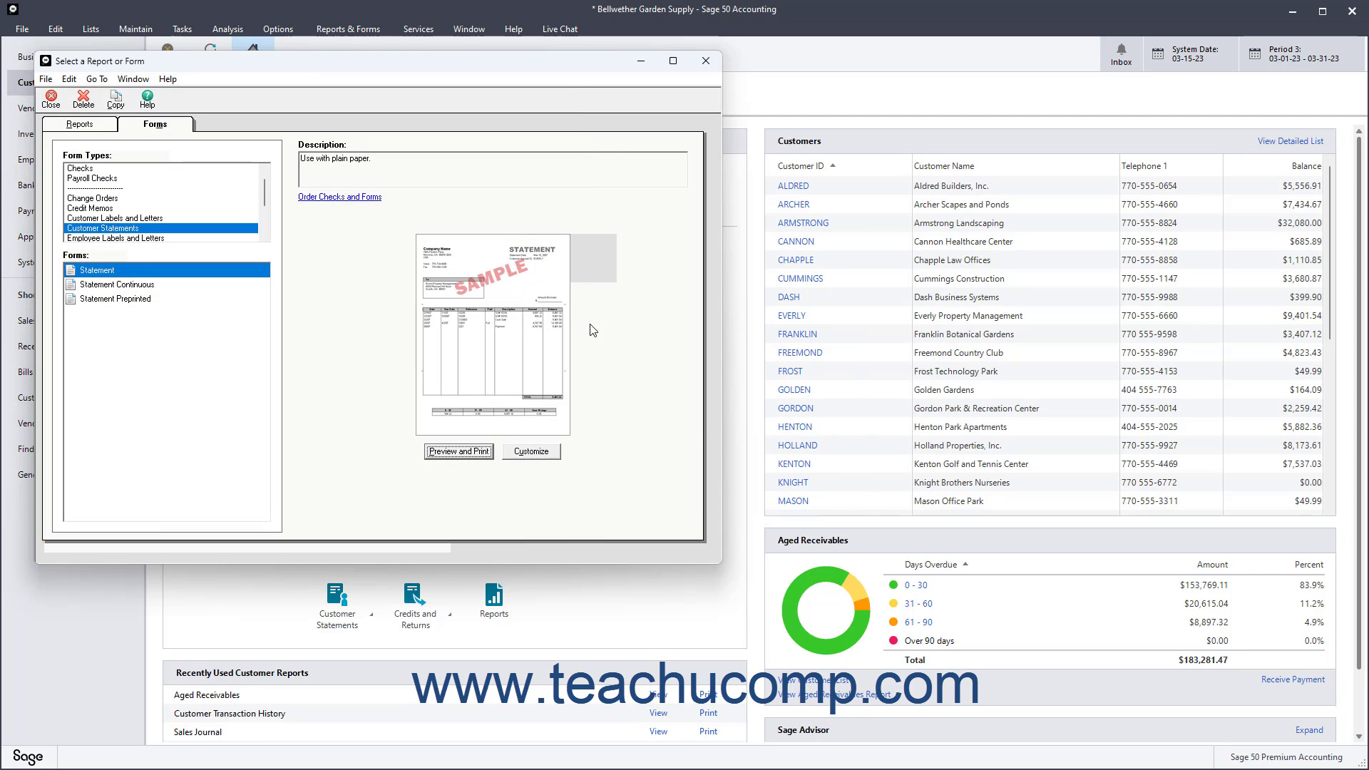